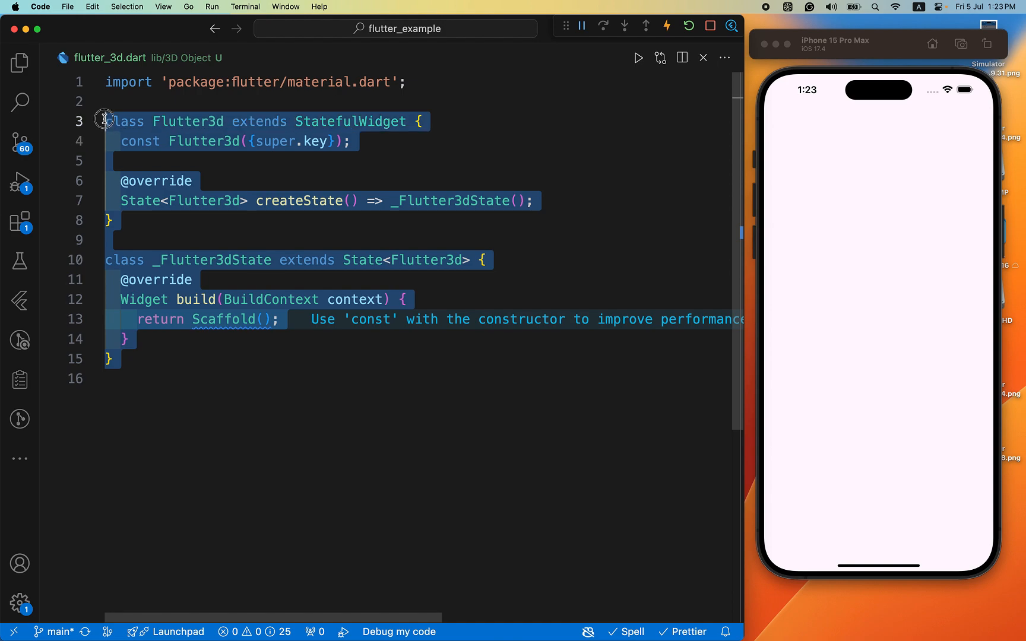
Review the model_viewer_plus 1.8.0 package page in Chrome, selecting the package name.
{"action": "left_click", "coordinate": [498, 160]}
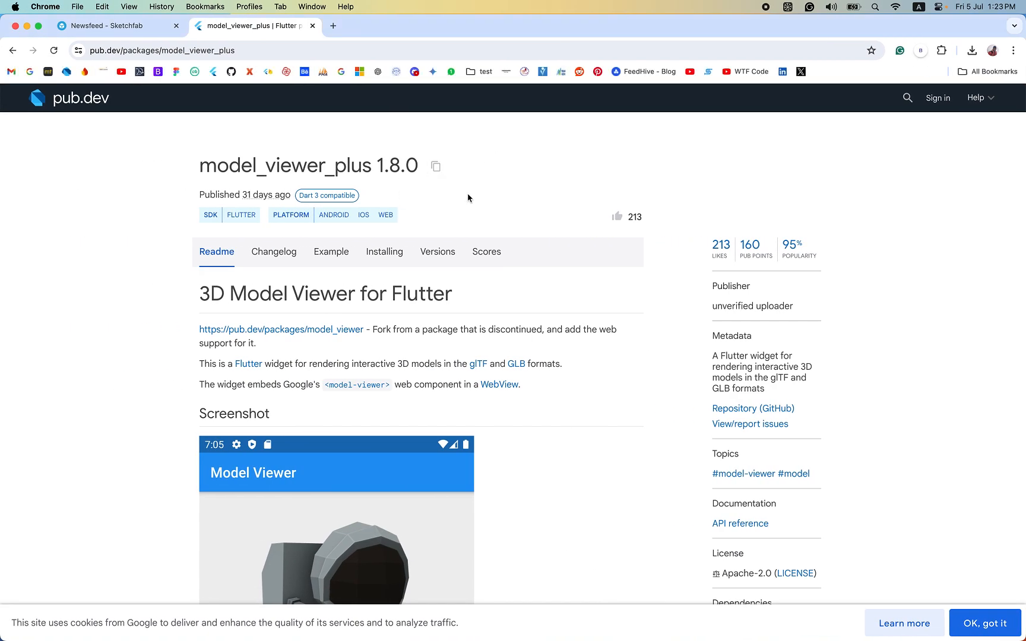
{"action": "mouse_move", "coordinate": [162, 161]}
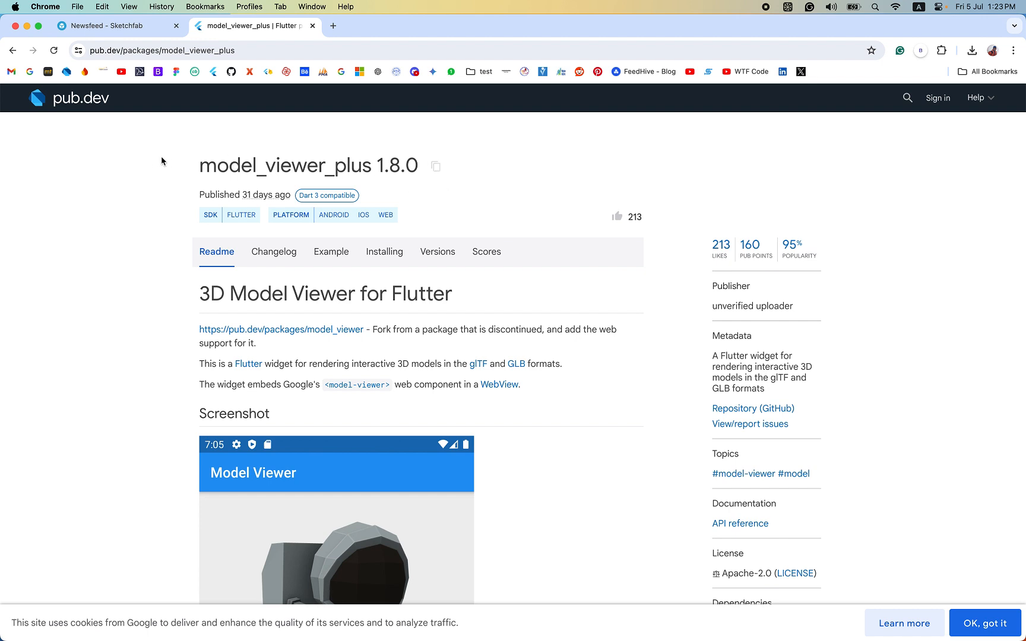
{"action": "mouse_move", "coordinate": [189, 163]}
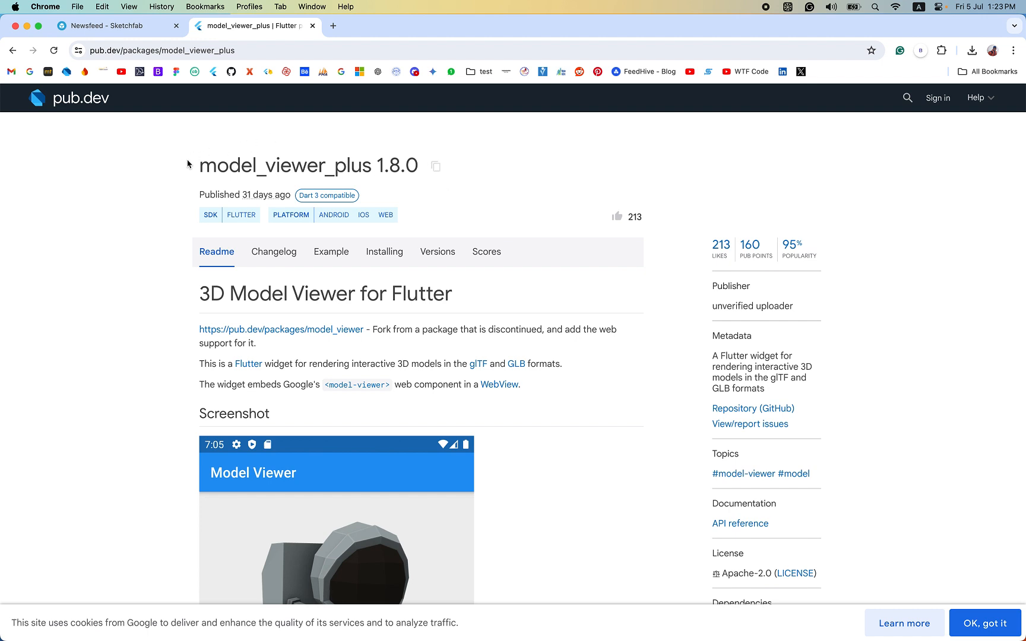
{"action": "double_click", "coordinate": [286, 165]}
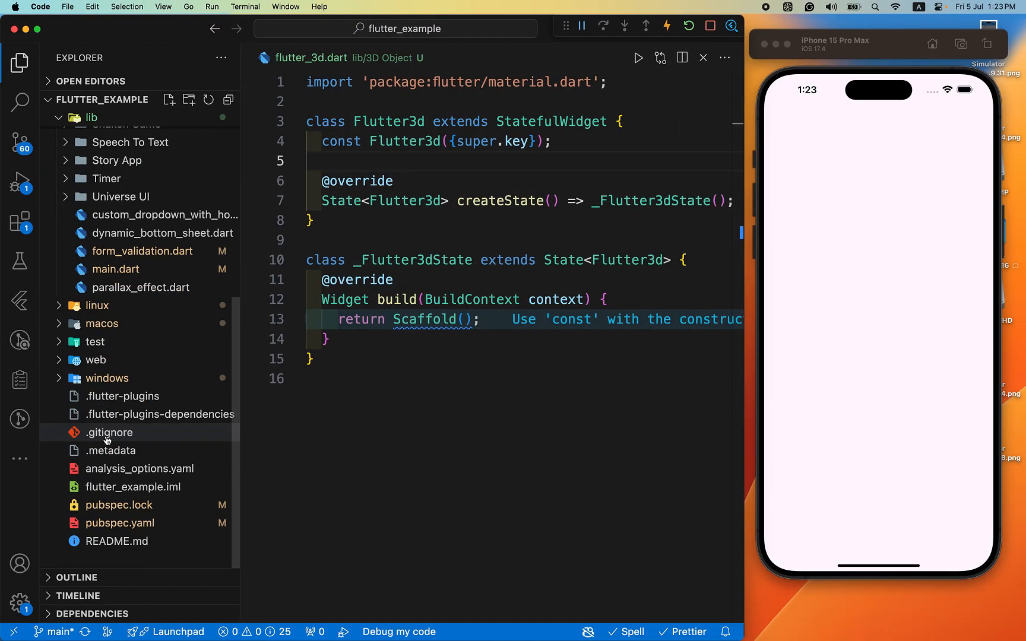
Open the project's pubspec.yaml and scroll through it.
{"action": "left_click", "coordinate": [120, 523]}
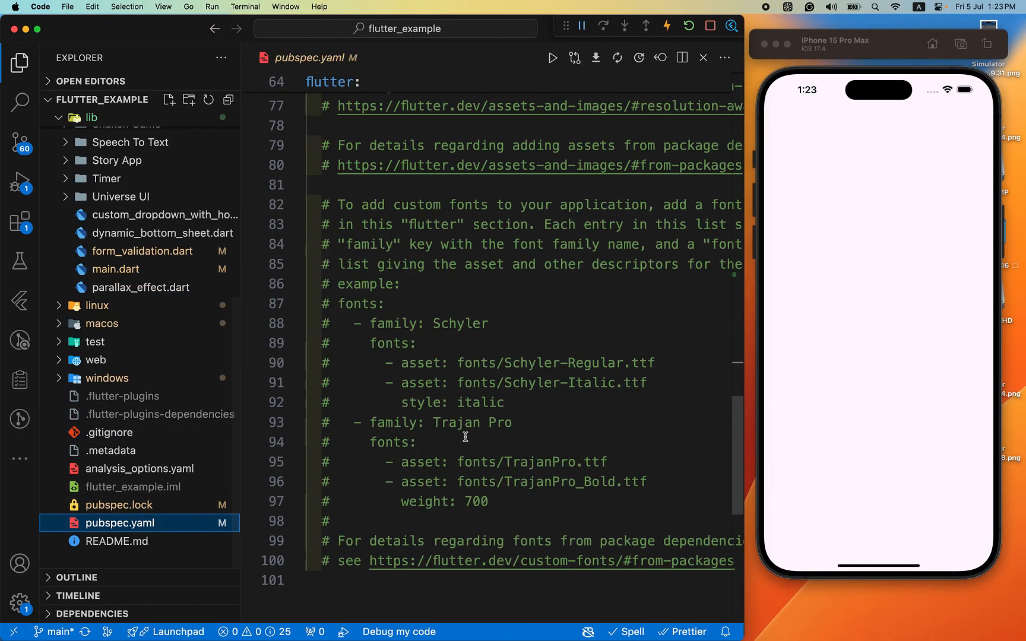
{"action": "scroll", "scroll_direction": "up", "scroll_amount": 3}
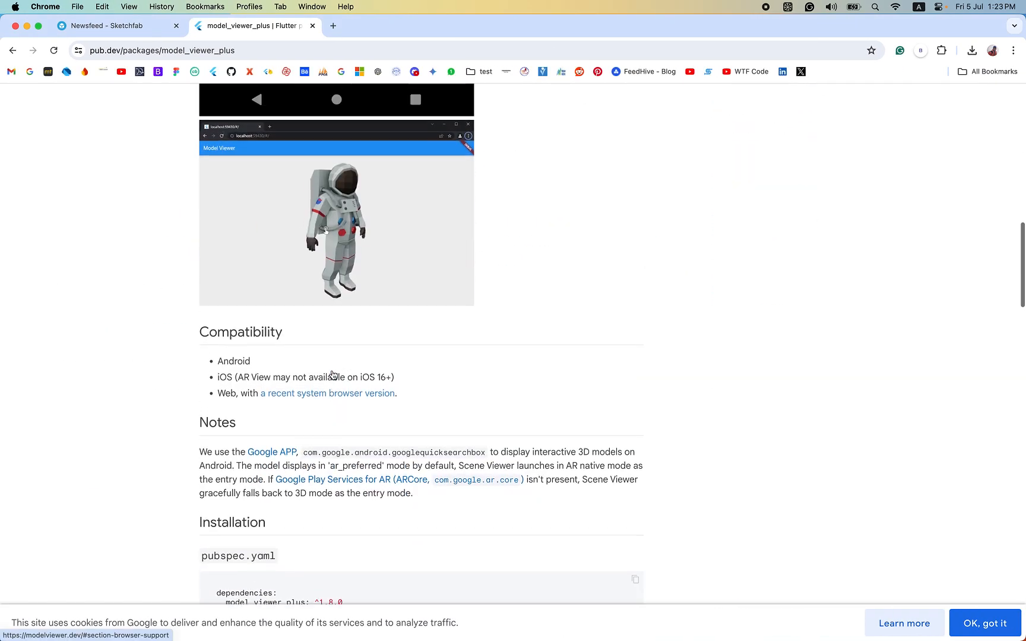
Read the AndroidManifest.xml cleartext-traffic and minSdkVersion 21 installation instructions.
{"action": "scroll", "scroll_direction": "down", "scroll_amount": 3}
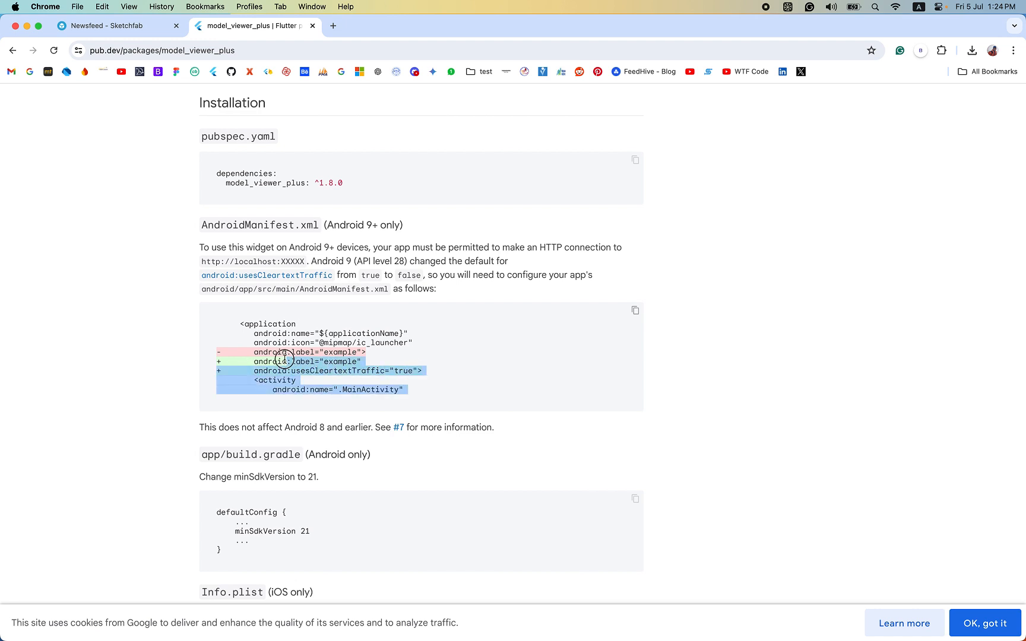
{"action": "left_click", "coordinate": [198, 294]}
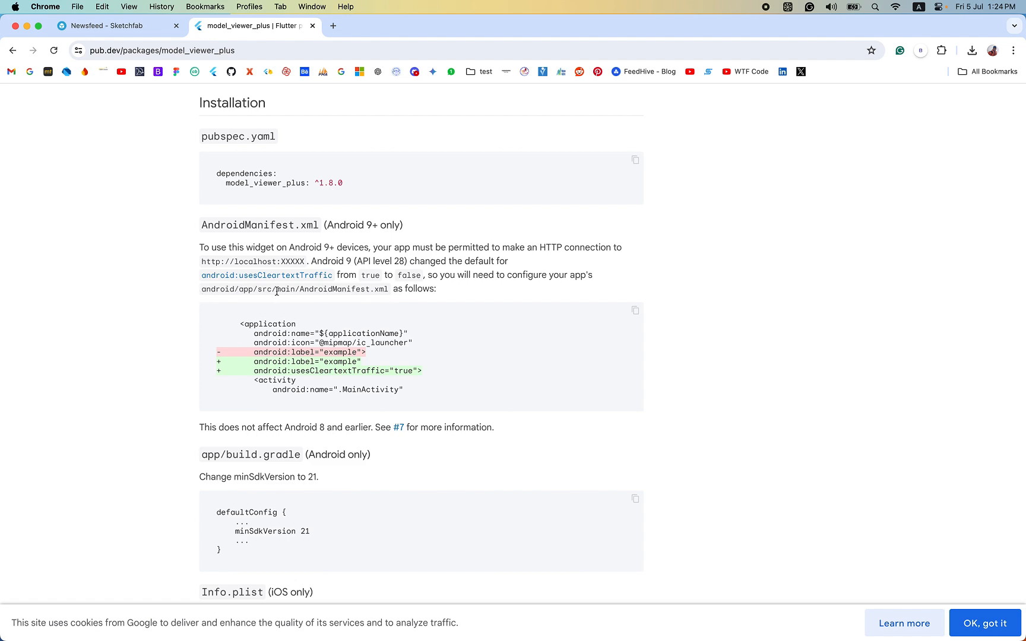
{"action": "mouse_move", "coordinate": [358, 287]}
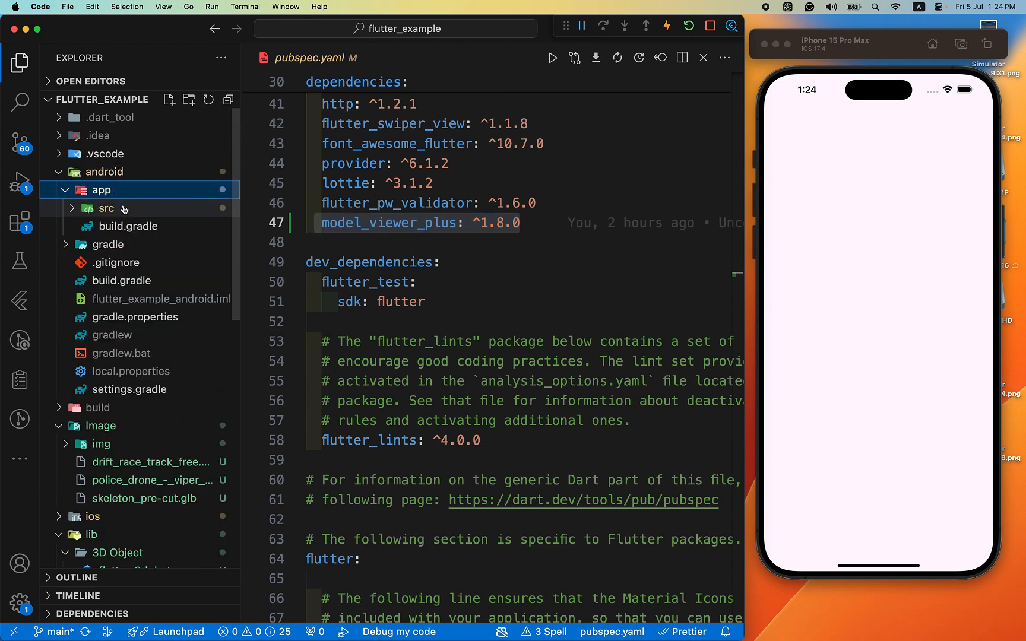
Open AndroidManifest.xml and confirm usesCleartextTraffic is already true.
{"action": "left_click", "coordinate": [107, 208]}
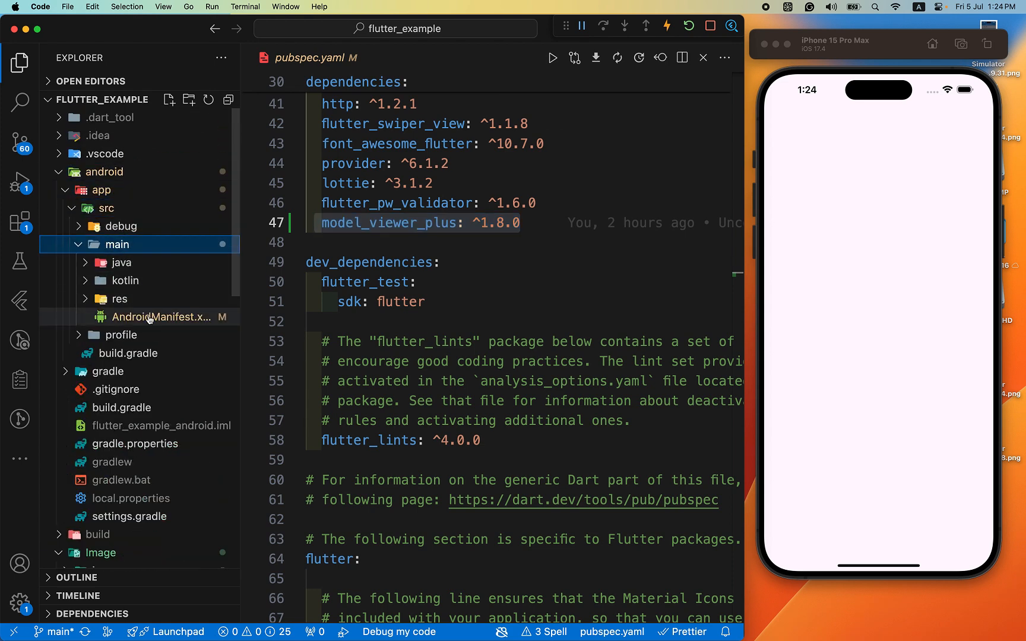
{"action": "left_click", "coordinate": [162, 317]}
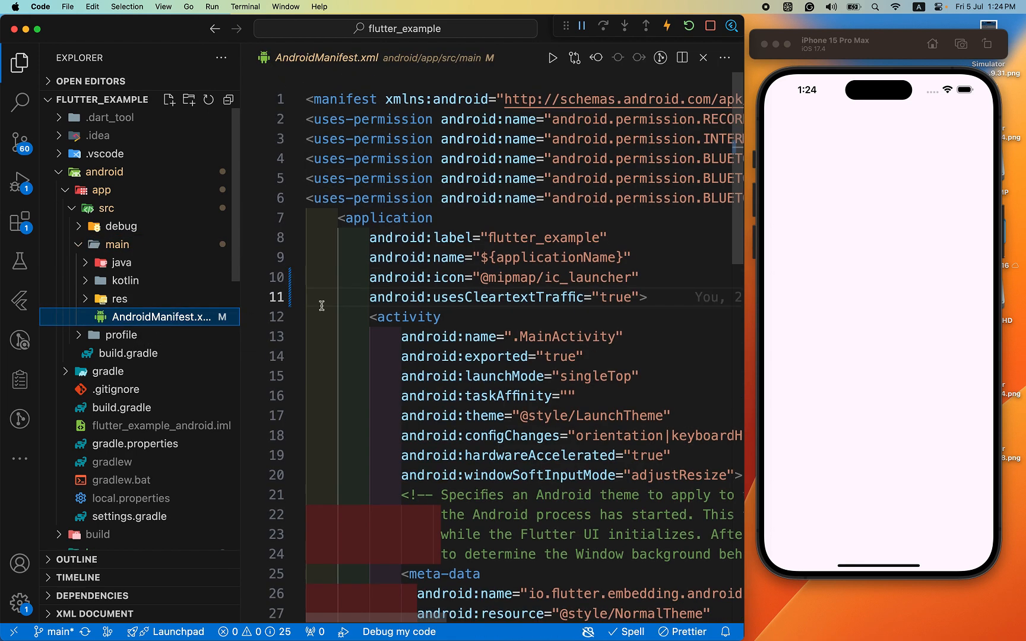
{"action": "left_click", "coordinate": [20, 102]}
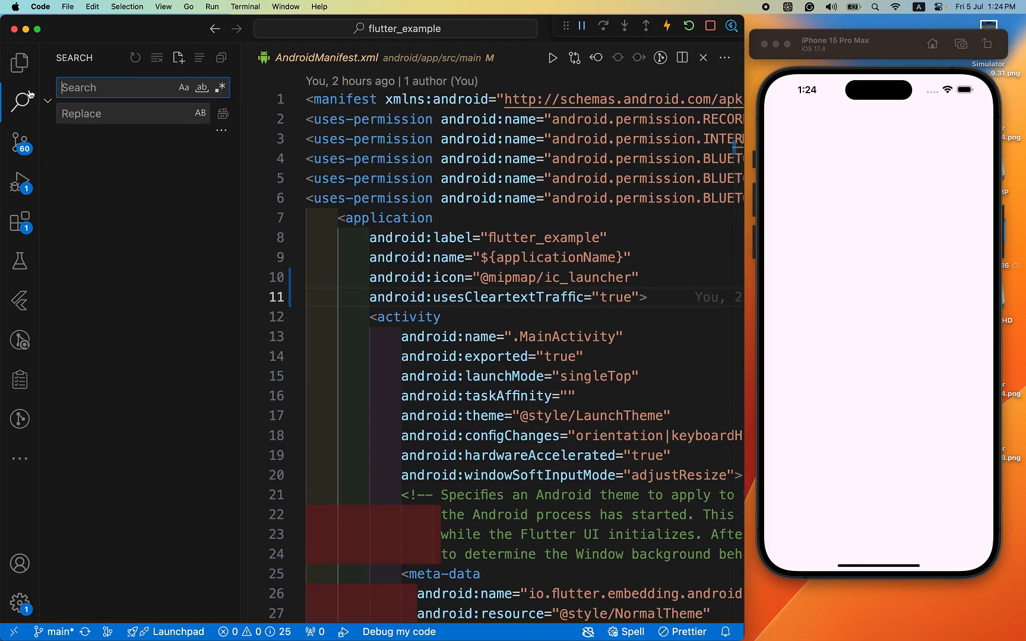
{"action": "left_click", "coordinate": [19, 63]}
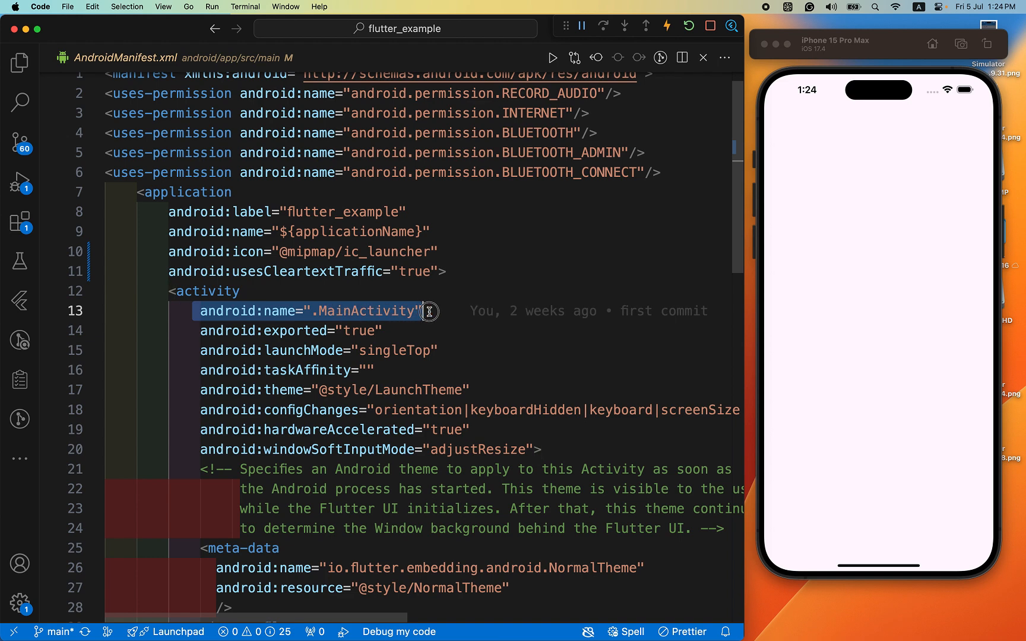
{"action": "mouse_move", "coordinate": [428, 310]}
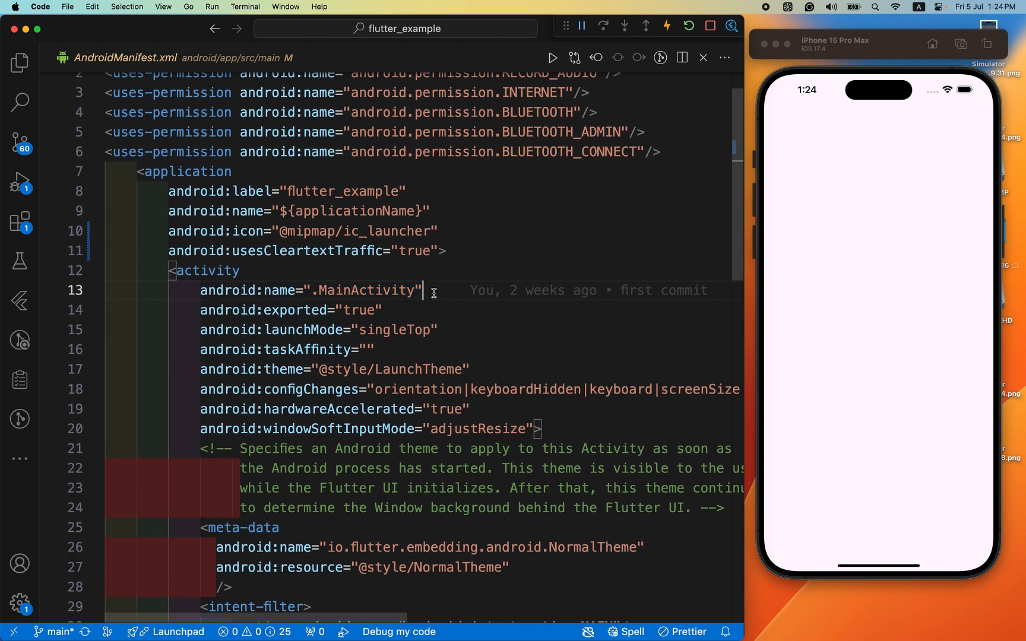
{"action": "double_click", "coordinate": [311, 291]}
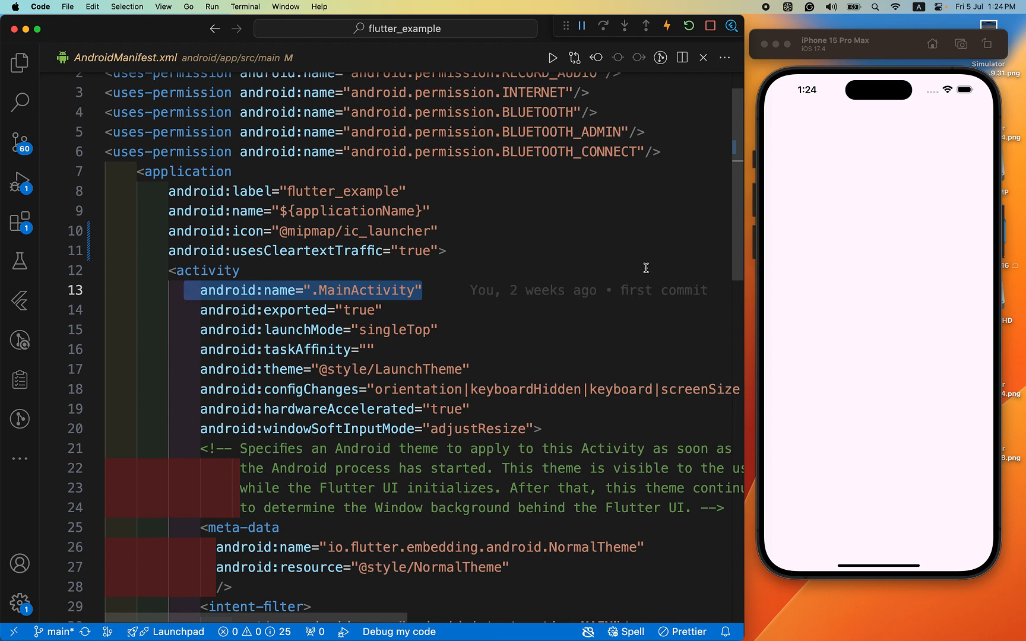
{"action": "scroll", "scroll_direction": "up", "scroll_amount": 3}
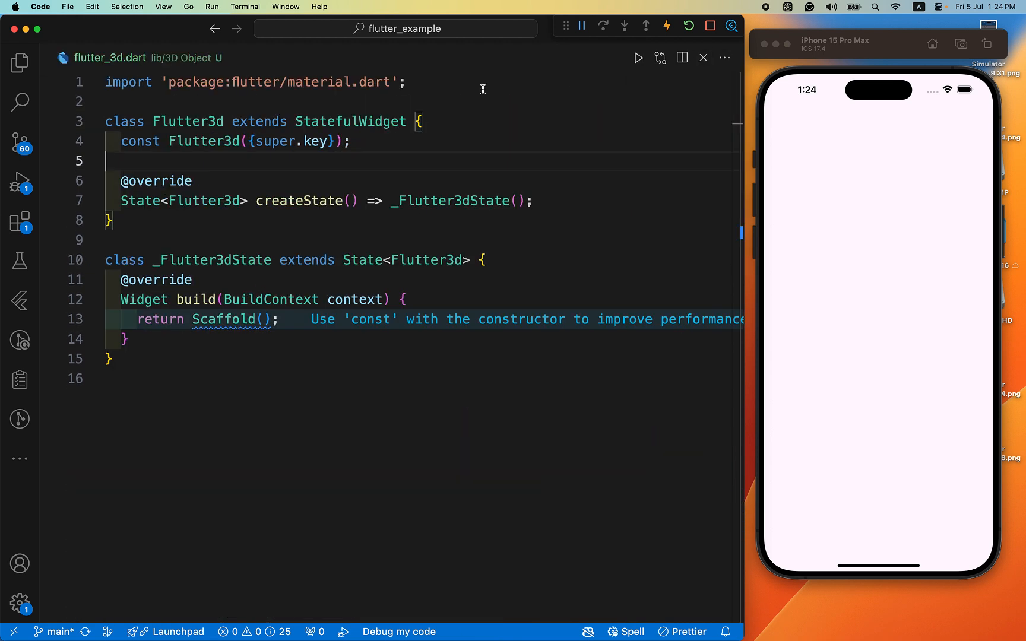
Scroll the package docs to the app/build.gradle minSdkVersion 21 step.
{"action": "left_click", "coordinate": [20, 63]}
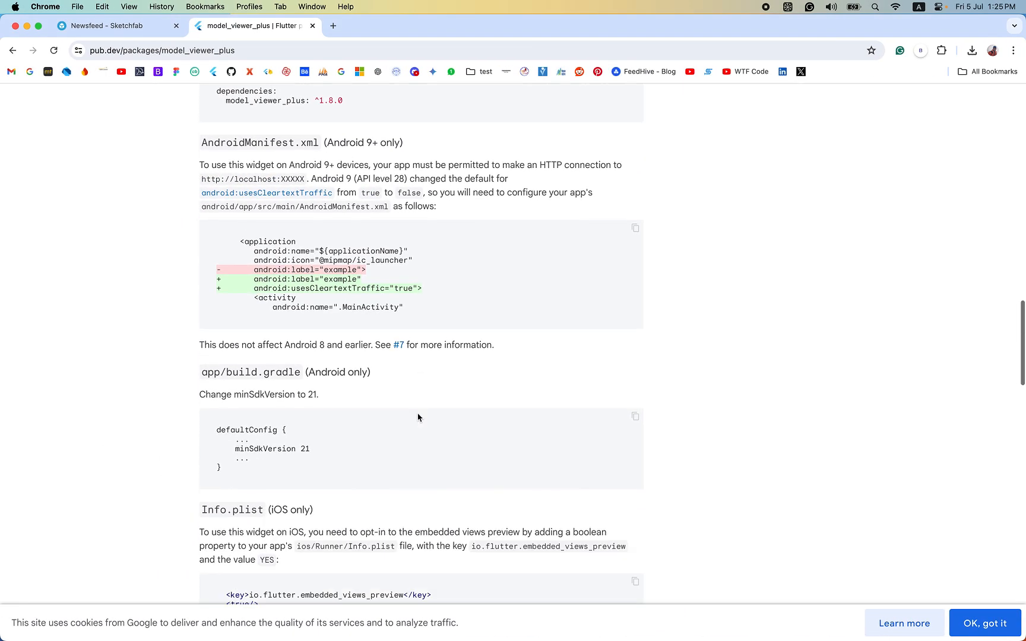
{"action": "scroll", "scroll_direction": "down", "scroll_amount": 3}
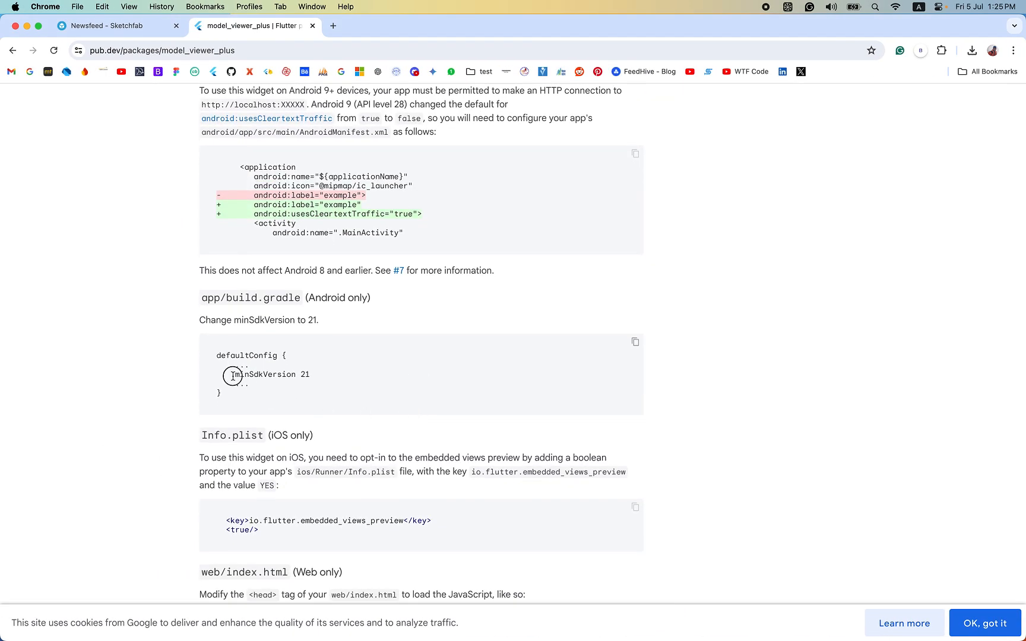
{"action": "mouse_move", "coordinate": [321, 376]}
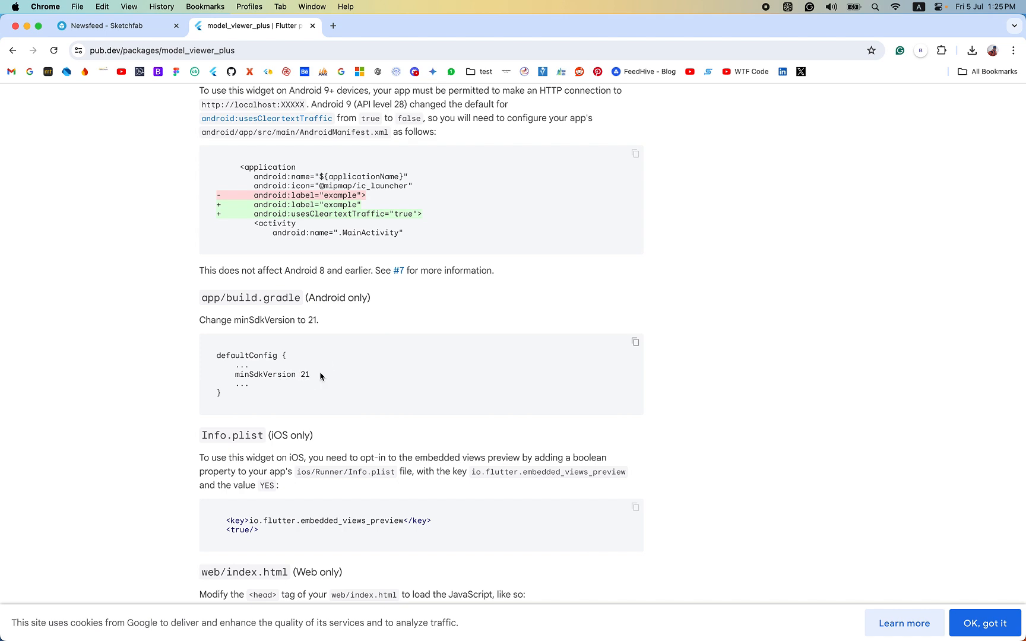
{"action": "mouse_move", "coordinate": [352, 373]}
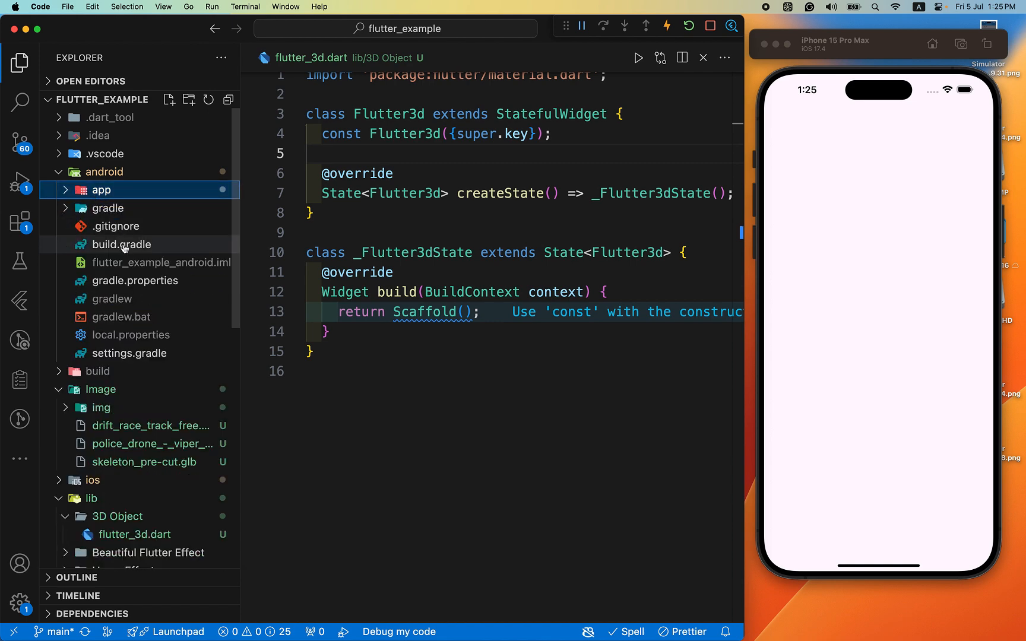
Open android/app/build.gradle from the Explorer and scroll through it.
{"action": "left_click", "coordinate": [121, 244]}
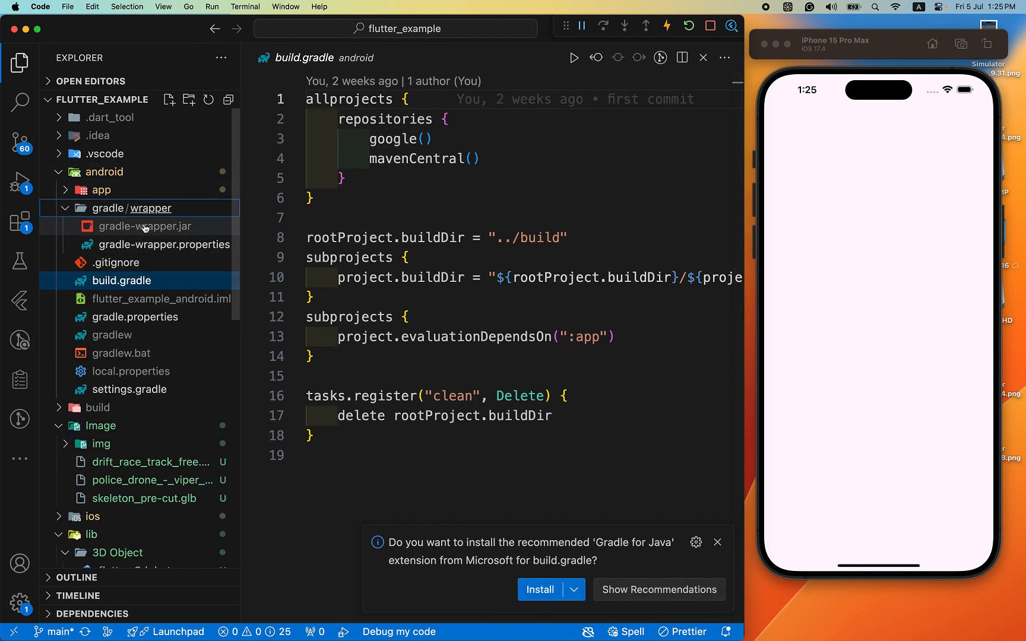
{"action": "left_click", "coordinate": [101, 190]}
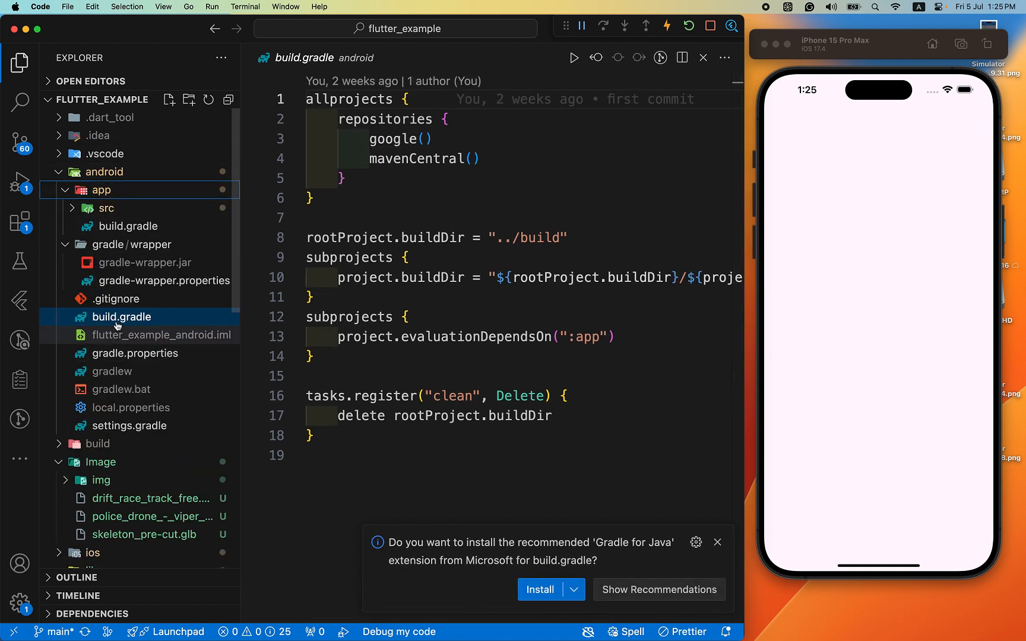
{"action": "mouse_move", "coordinate": [119, 257]}
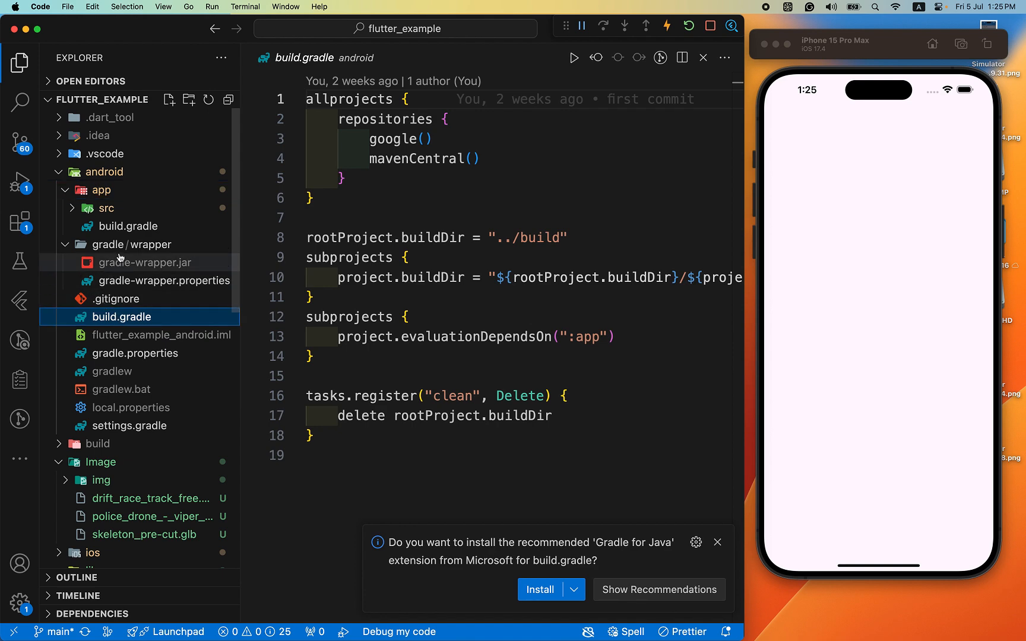
{"action": "left_click", "coordinate": [121, 225]}
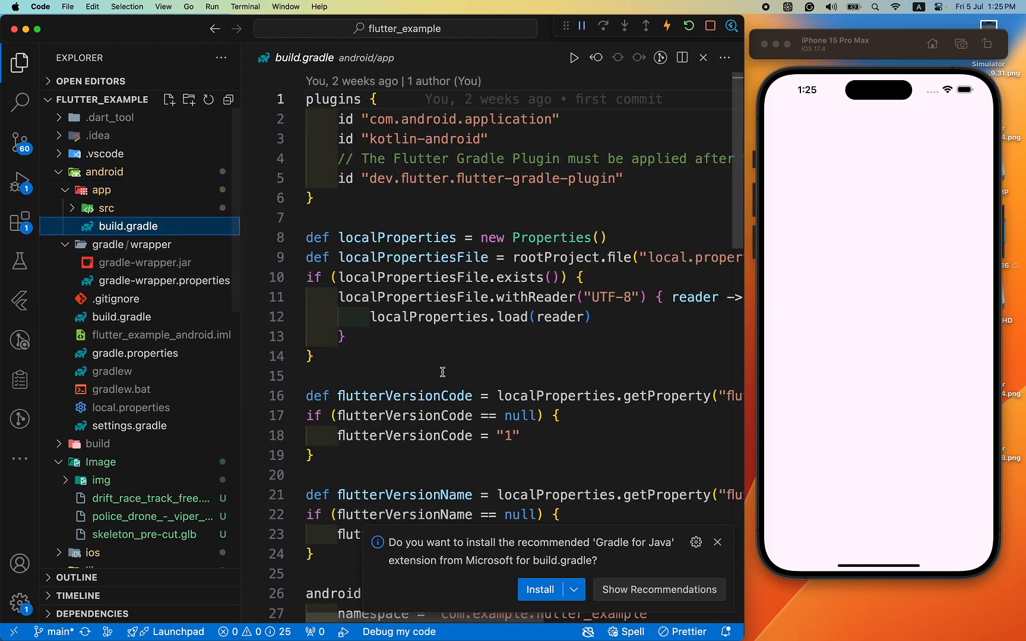
{"action": "scroll", "scroll_direction": "down", "scroll_amount": 3}
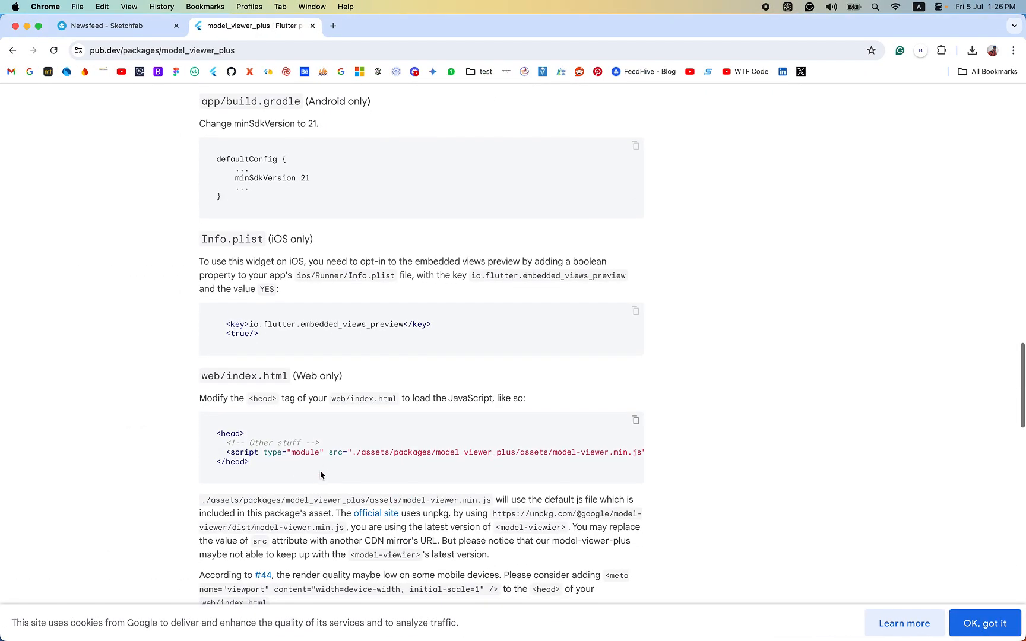
Scroll the docs to the iOS Info.plist embedded_views_preview block.
{"action": "scroll", "scroll_direction": "up", "scroll_amount": 3}
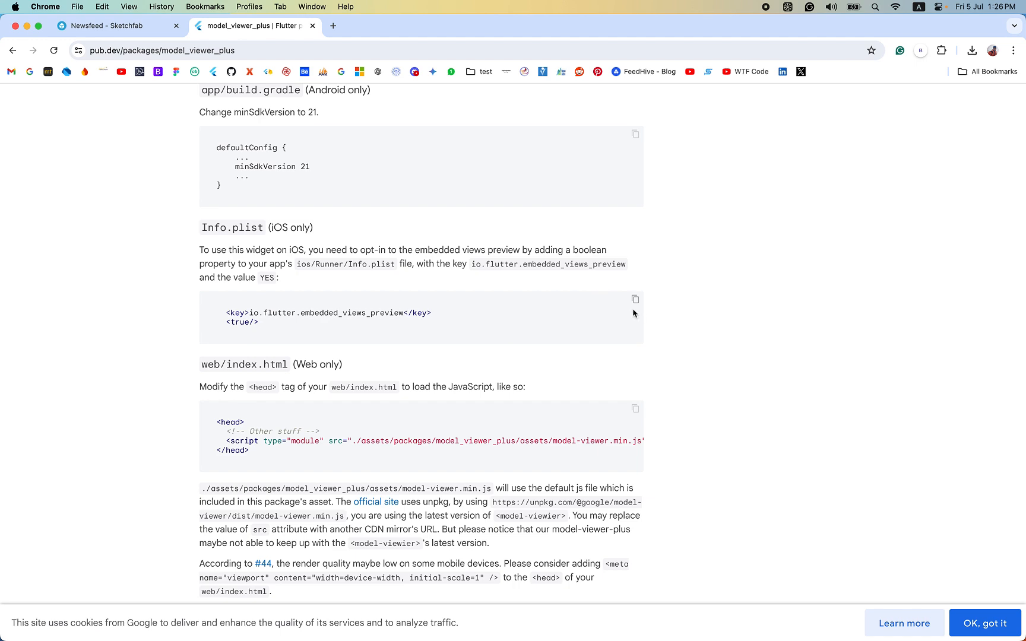
{"action": "mouse_move", "coordinate": [635, 303]}
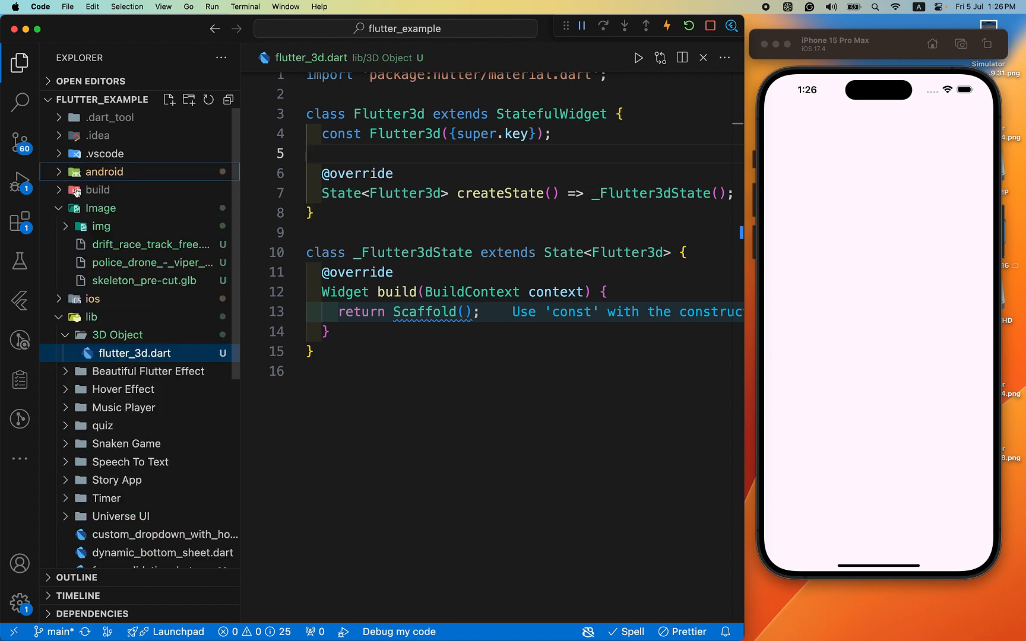
{"action": "mouse_move", "coordinate": [102, 227]}
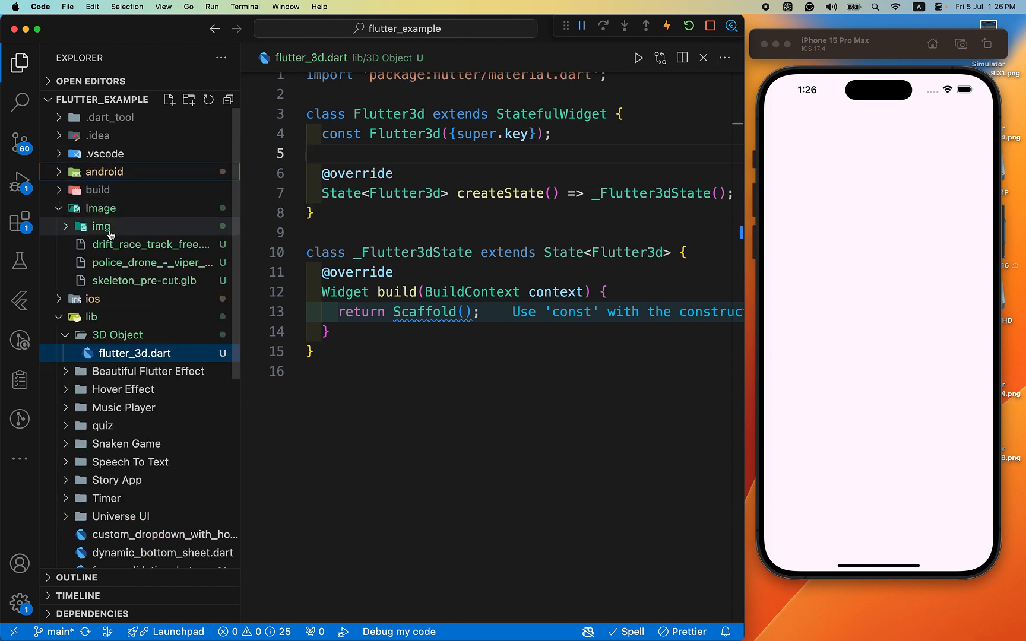
Open ios/Runner/Info.plist and confirm io.flutter.embedded_views_preview is true.
{"action": "left_click", "coordinate": [92, 299]}
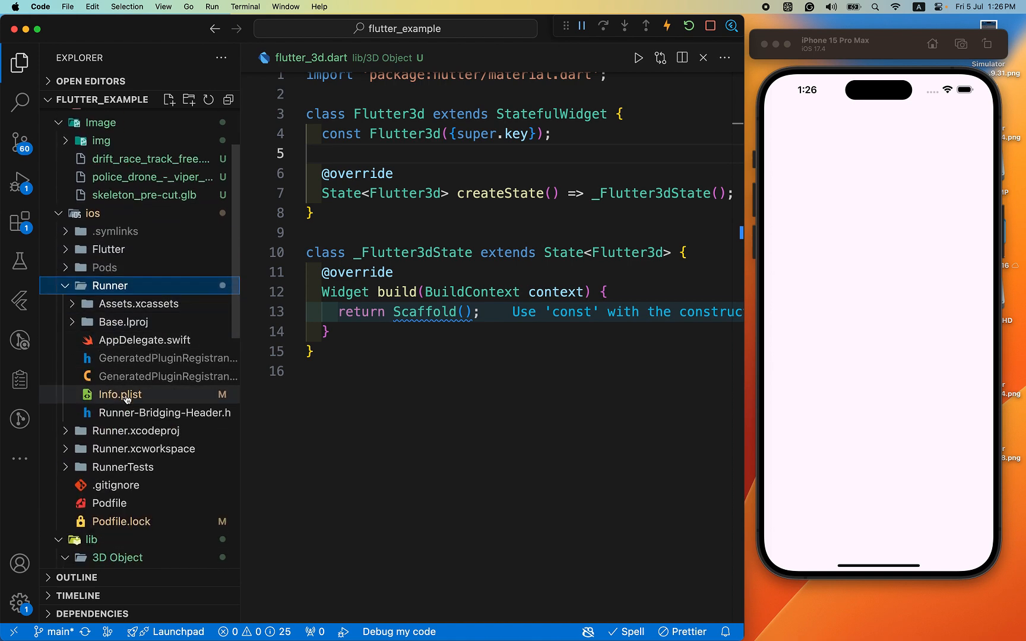
{"action": "left_click", "coordinate": [120, 395]}
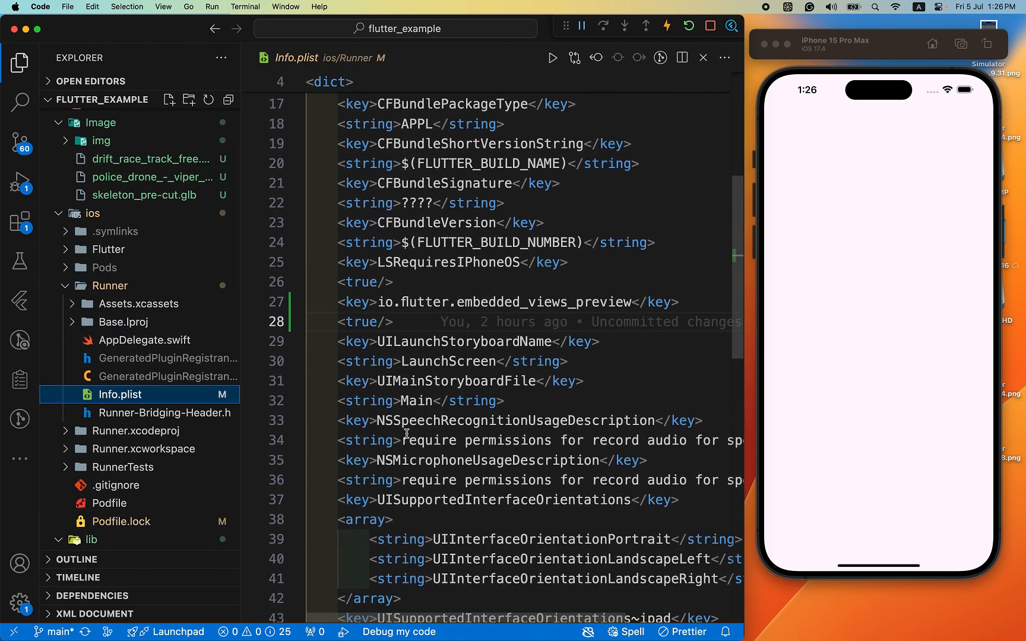
{"action": "scroll", "scroll_direction": "up", "scroll_amount": 3}
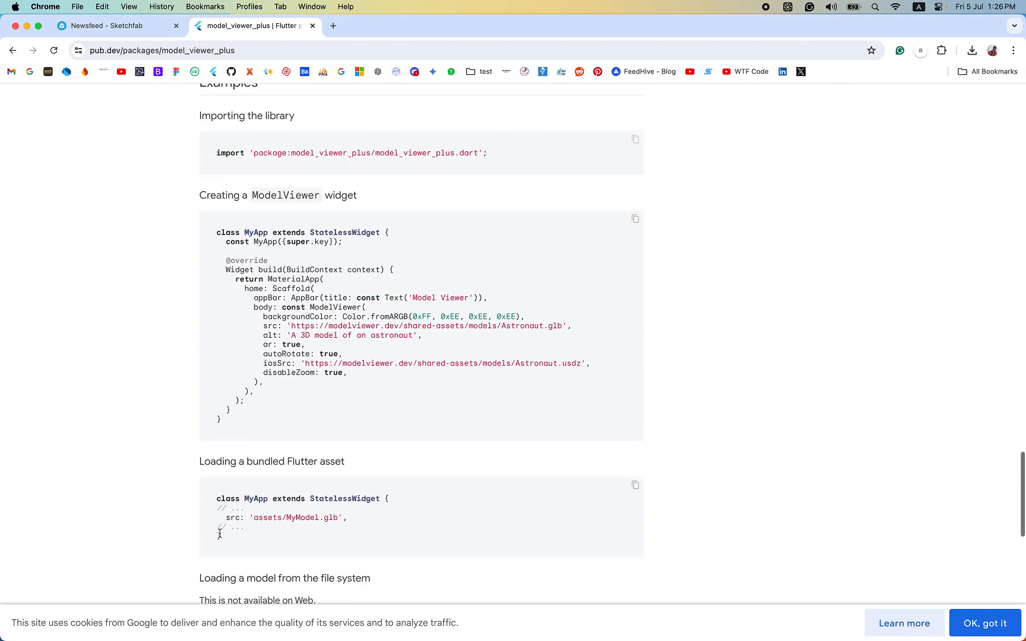
Scroll the README to the ModelViewer example and bundled-asset snippet.
{"action": "scroll", "scroll_direction": "up", "scroll_amount": 3}
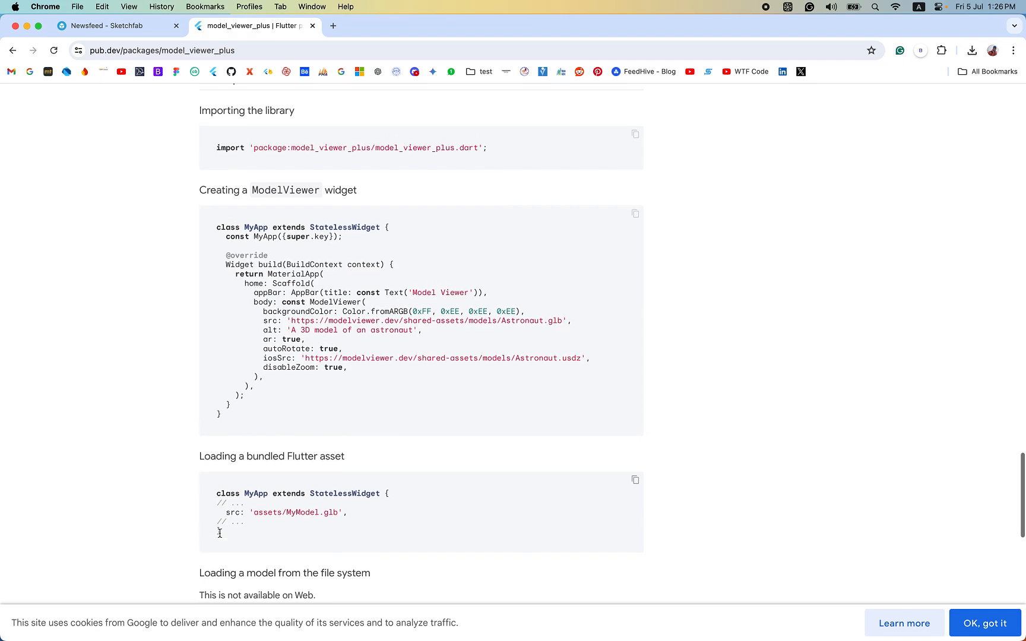
{"action": "scroll", "scroll_direction": "up", "scroll_amount": 3}
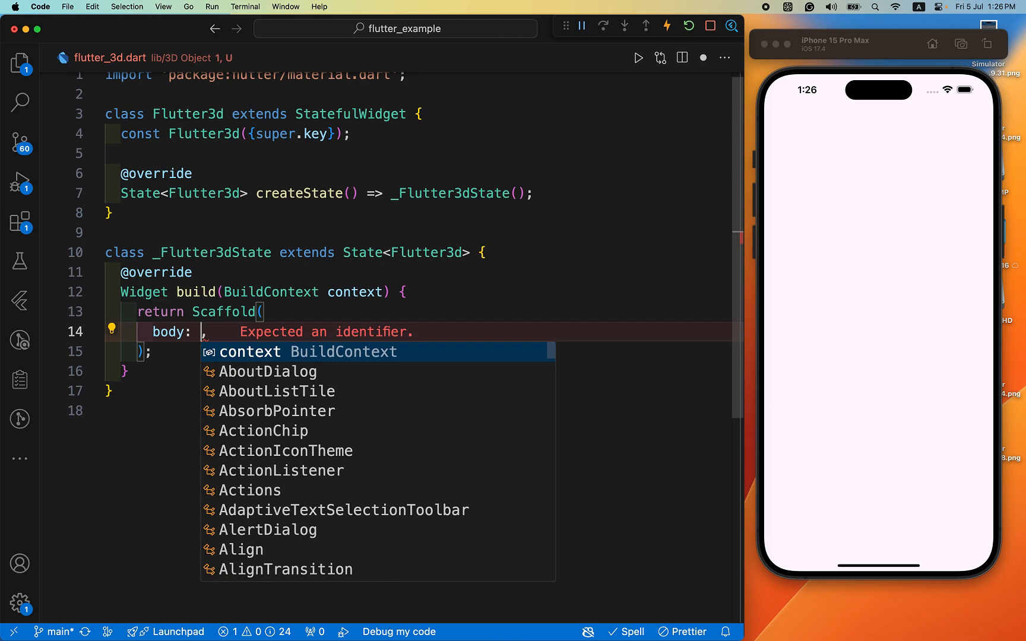
Type 'mode' and accept ModelViewer as the Scaffold body, adding the import.
{"action": "type", "text": "mode"}
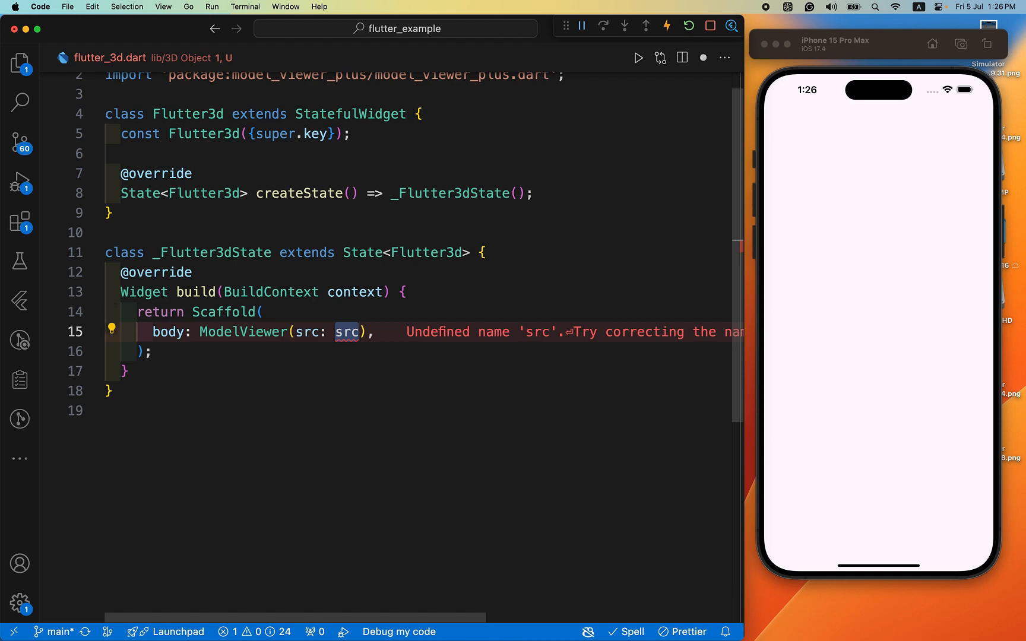
{"action": "mouse_move", "coordinate": [345, 331]}
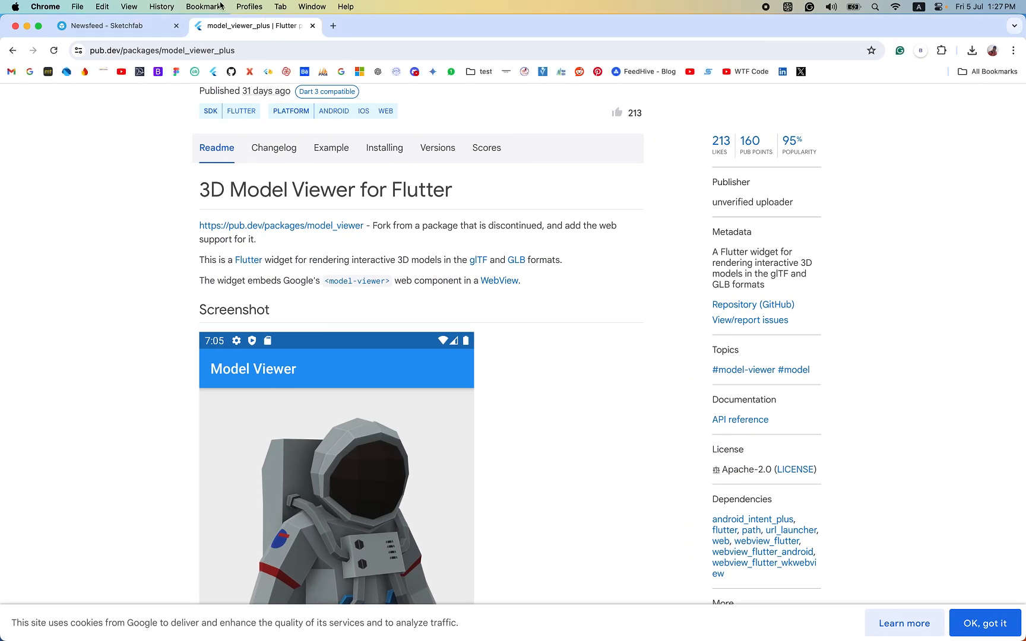
Switch Chrome to the Sketchfab newsfeed tab.
{"action": "left_click", "coordinate": [117, 26]}
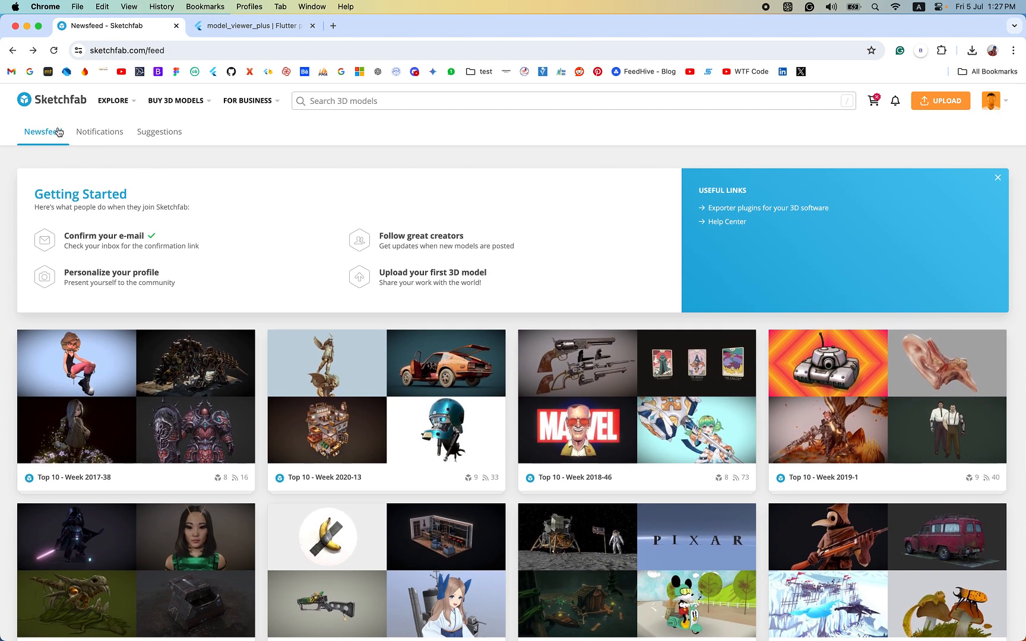
Browse Sketchfab's downloadable models and open Police Drone - Viper ZX07.
{"action": "left_click", "coordinate": [113, 100]}
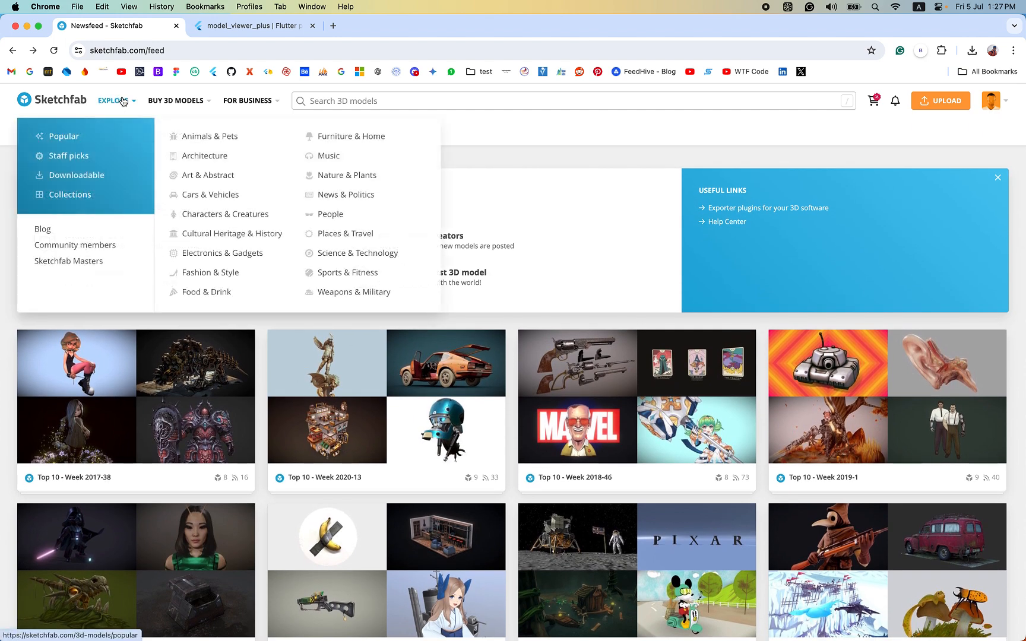
{"action": "mouse_move", "coordinate": [83, 180]}
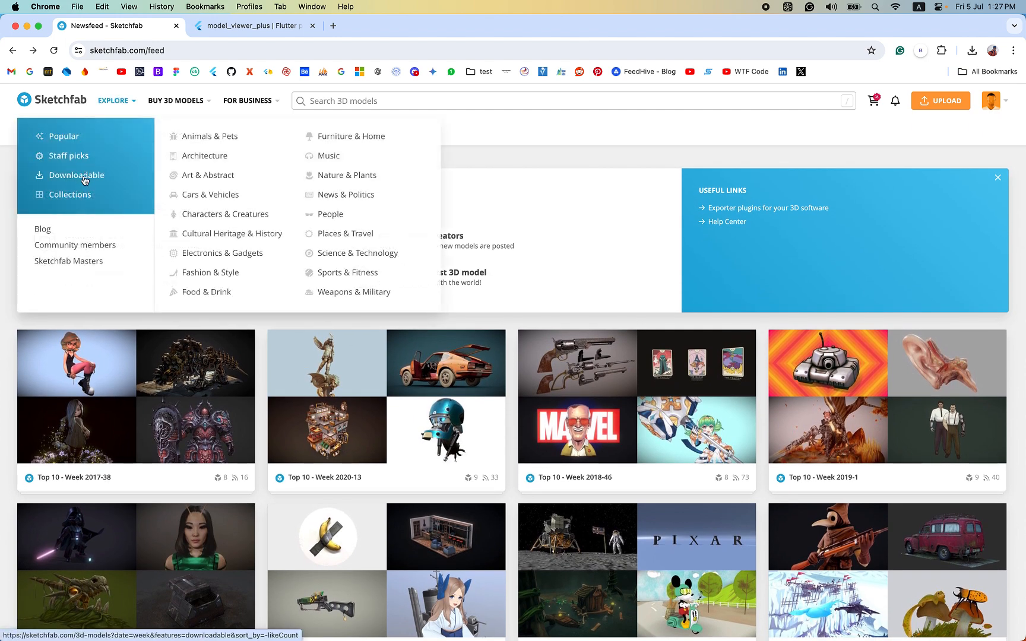
{"action": "left_click", "coordinate": [77, 175]}
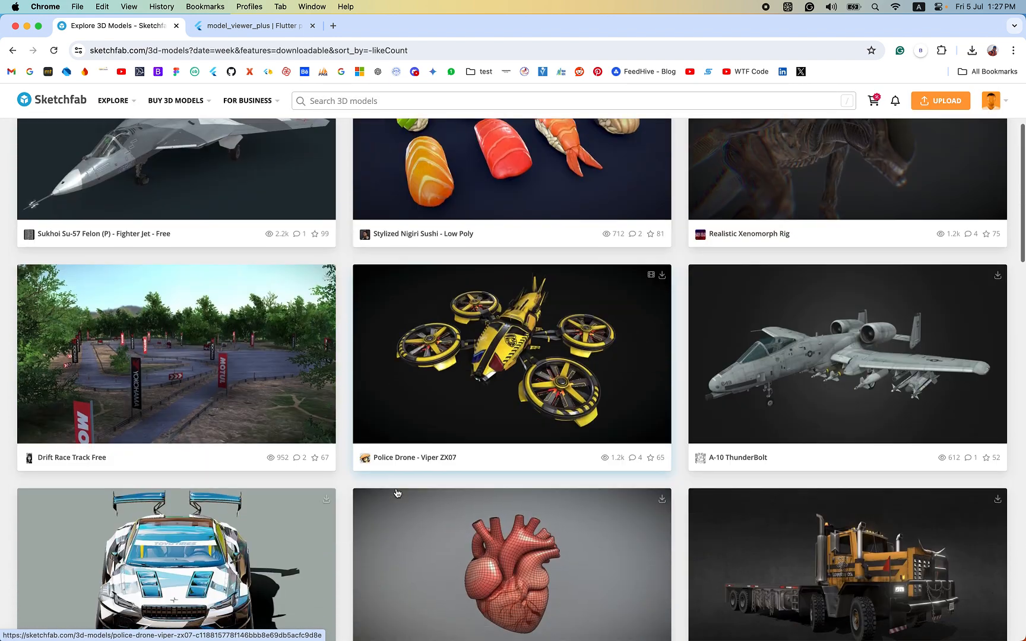
{"action": "left_click", "coordinate": [512, 354]}
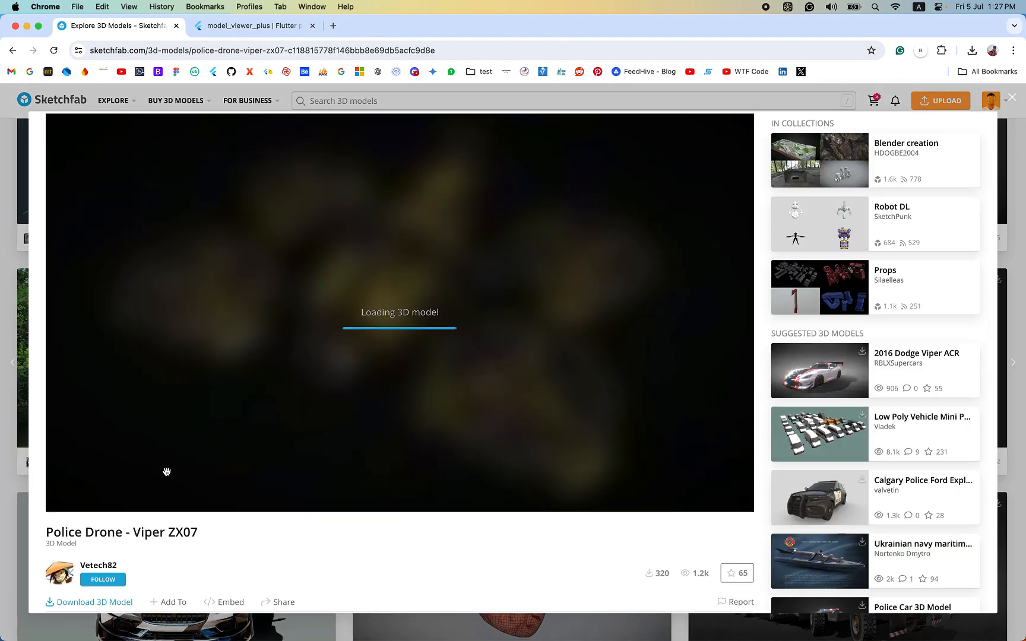
{"action": "mouse_move", "coordinate": [437, 360]}
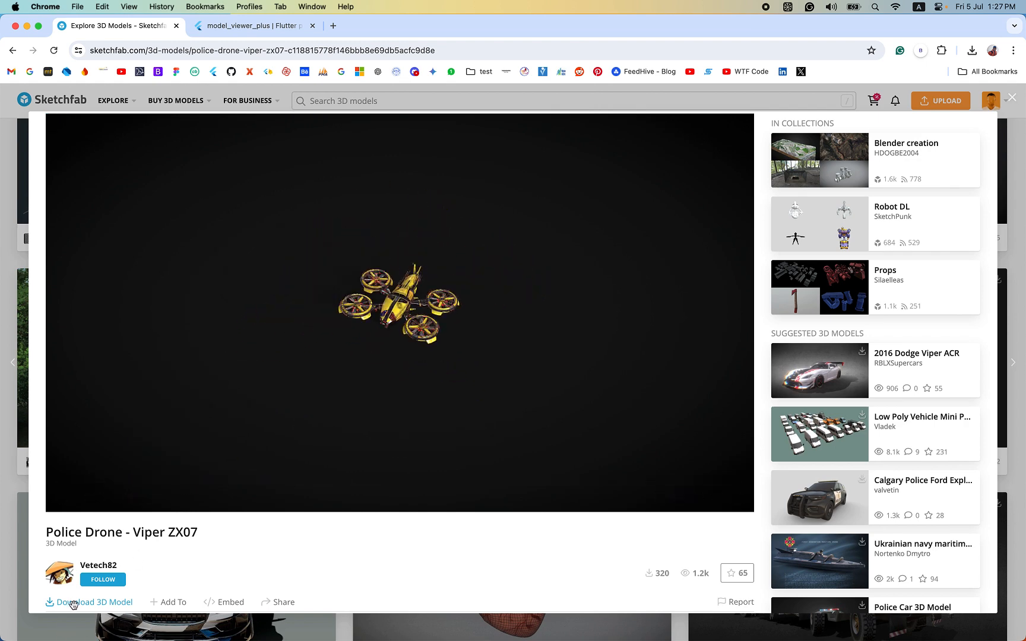
{"action": "mouse_move", "coordinate": [521, 390]}
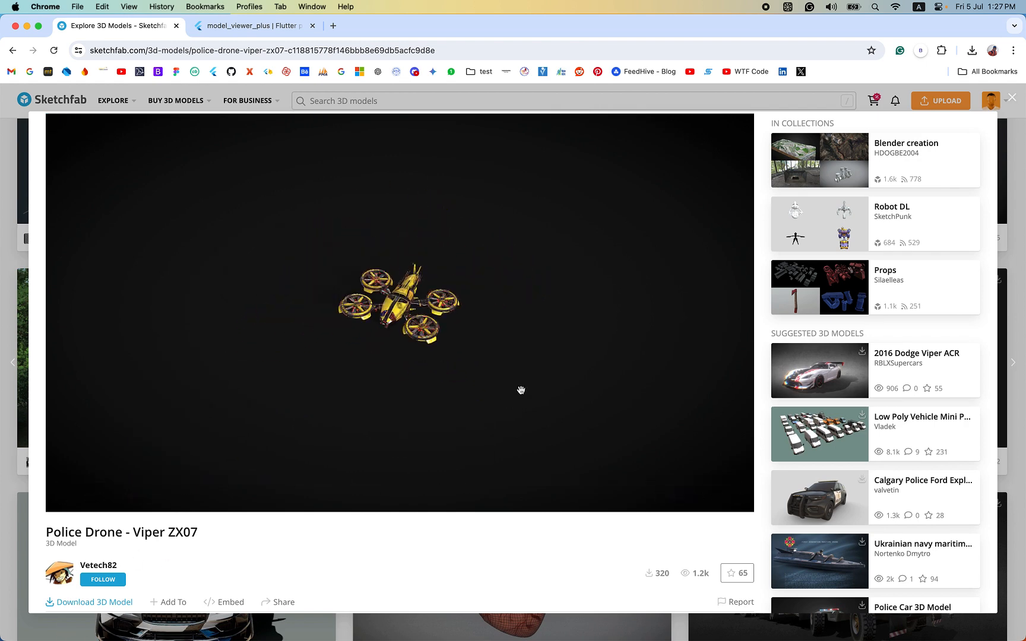
Bring up the drone's download options listing fbx, USDZ, glTF and GLB.
{"action": "left_click", "coordinate": [94, 602]}
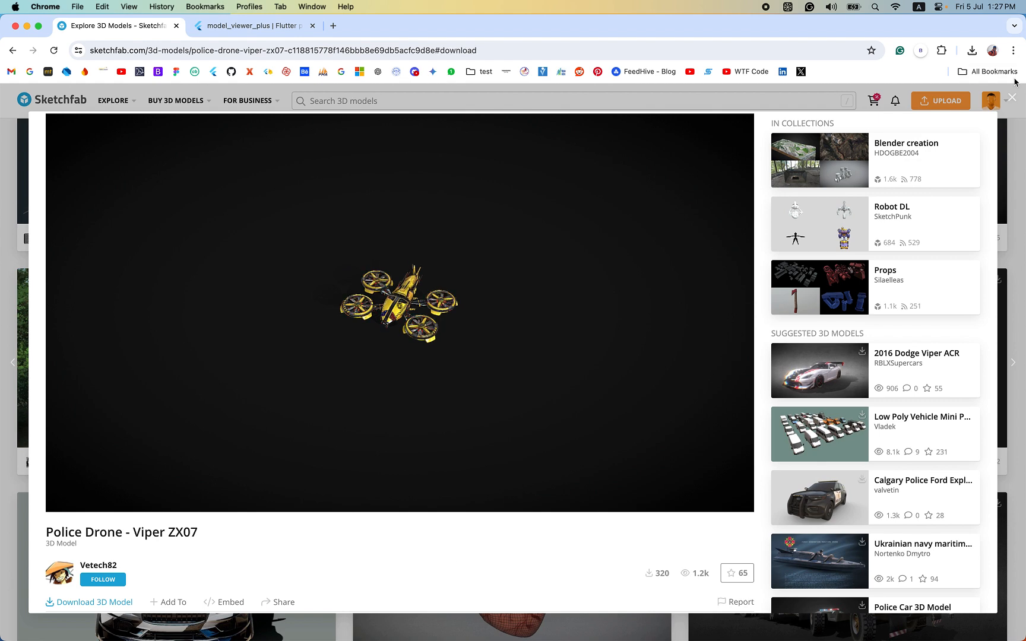
{"action": "left_click", "coordinate": [89, 602]}
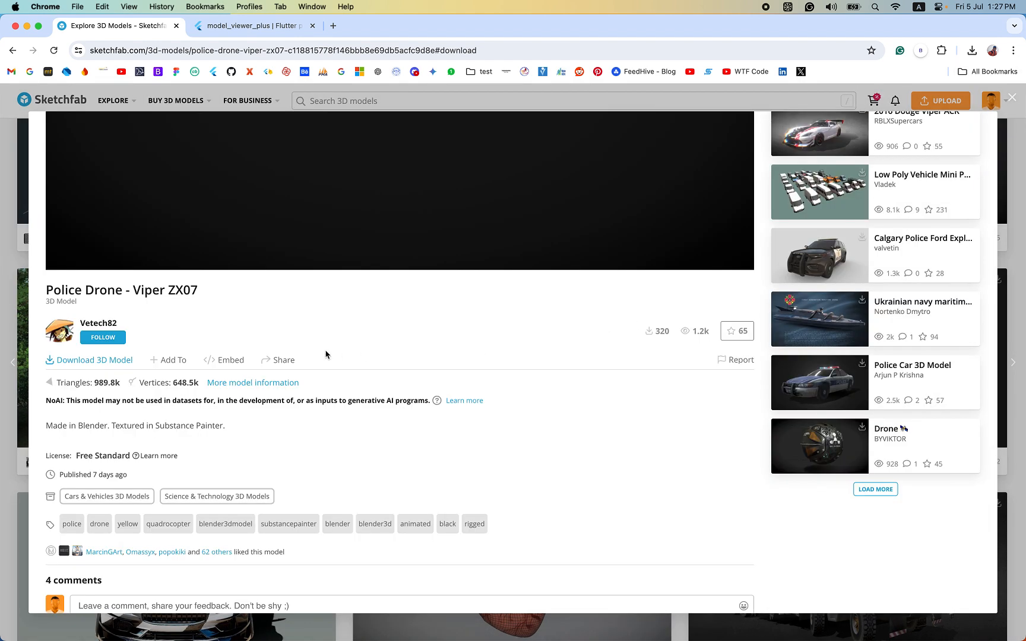
{"action": "left_click", "coordinate": [89, 360]}
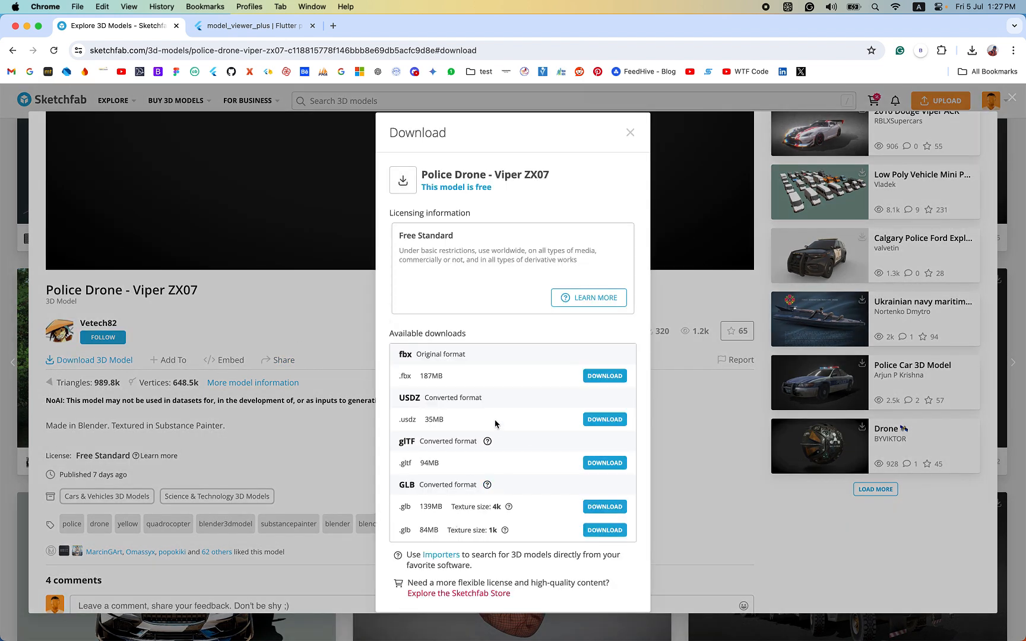
{"action": "left_click", "coordinate": [629, 132]}
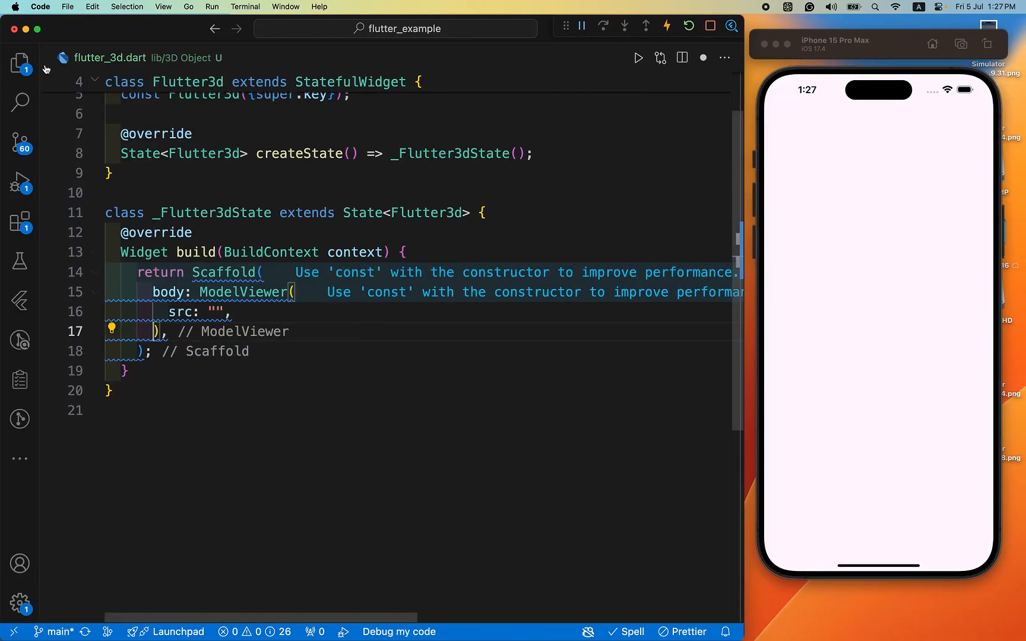
Check pubspec.yaml's assets section for image/ and the Image folder's .glb files.
{"action": "left_click", "coordinate": [20, 63]}
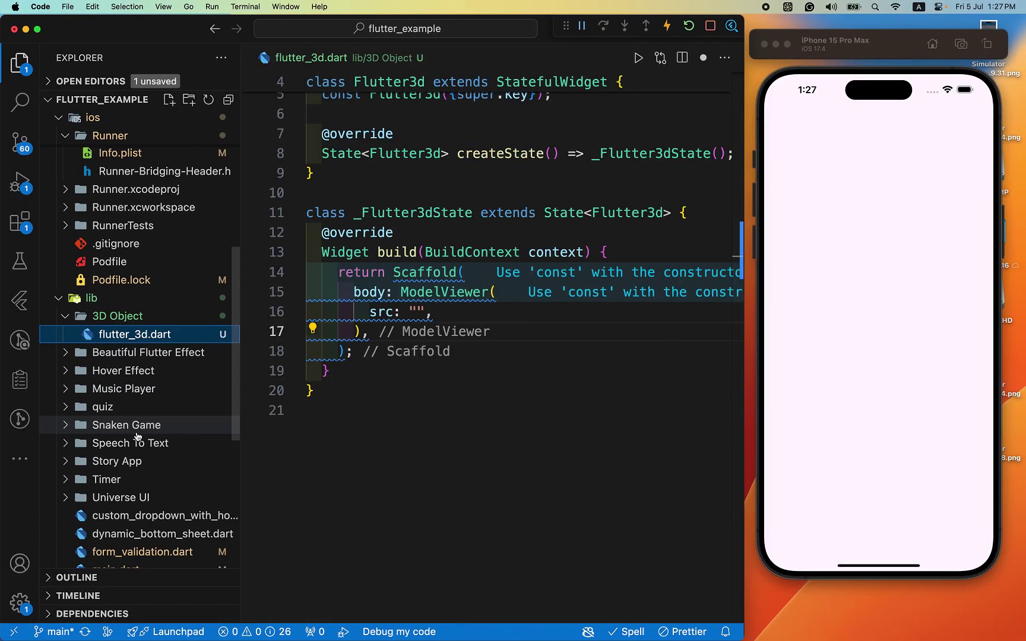
{"action": "scroll", "scroll_direction": "down", "scroll_amount": 3}
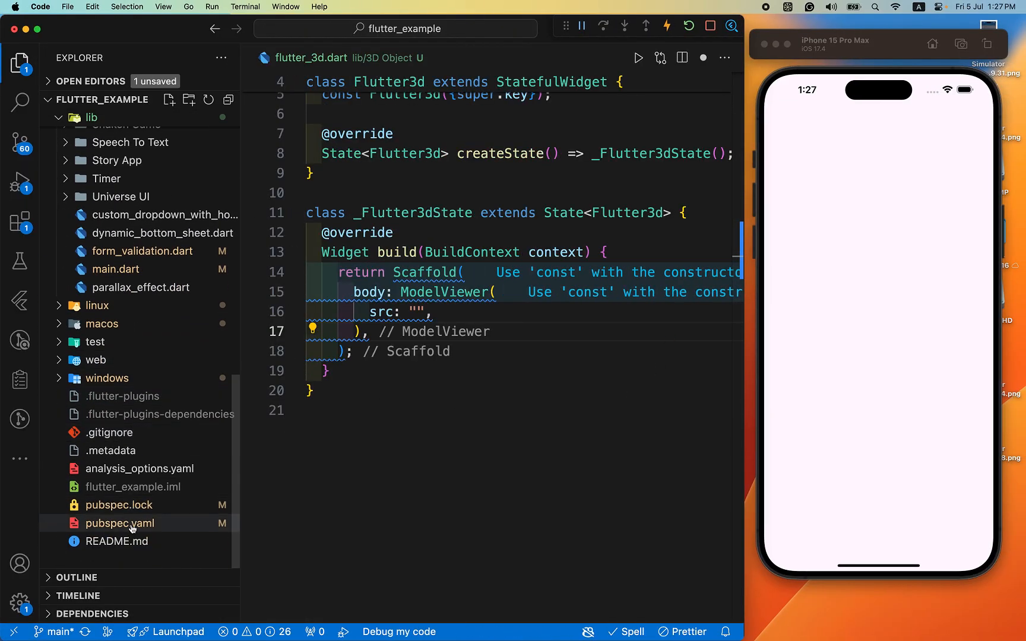
{"action": "left_click", "coordinate": [120, 523]}
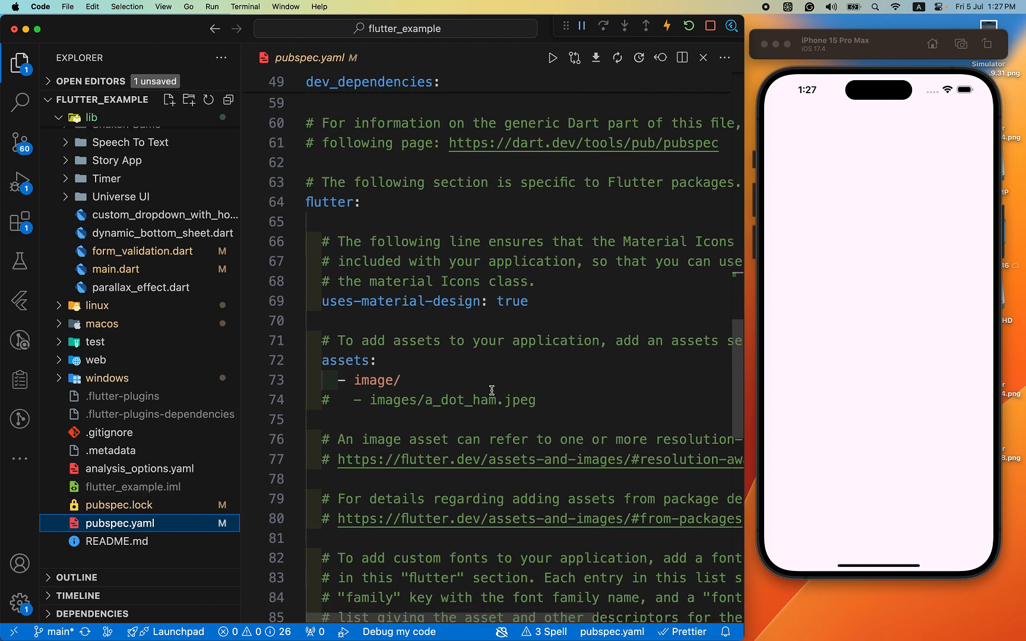
{"action": "scroll", "scroll_direction": "down", "scroll_amount": 3}
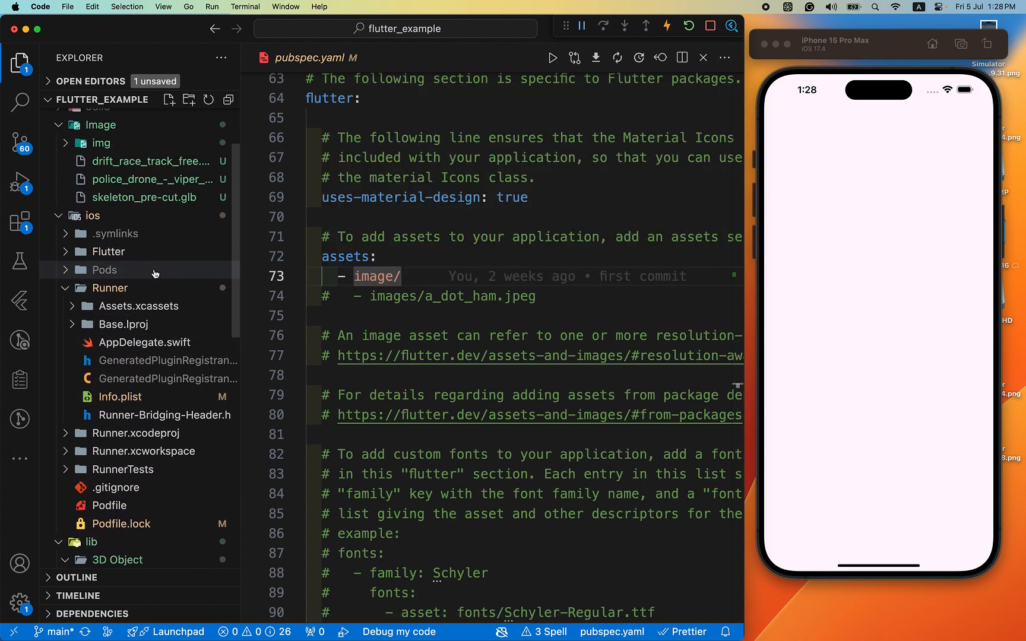
{"action": "scroll", "scroll_direction": "up", "scroll_amount": 3}
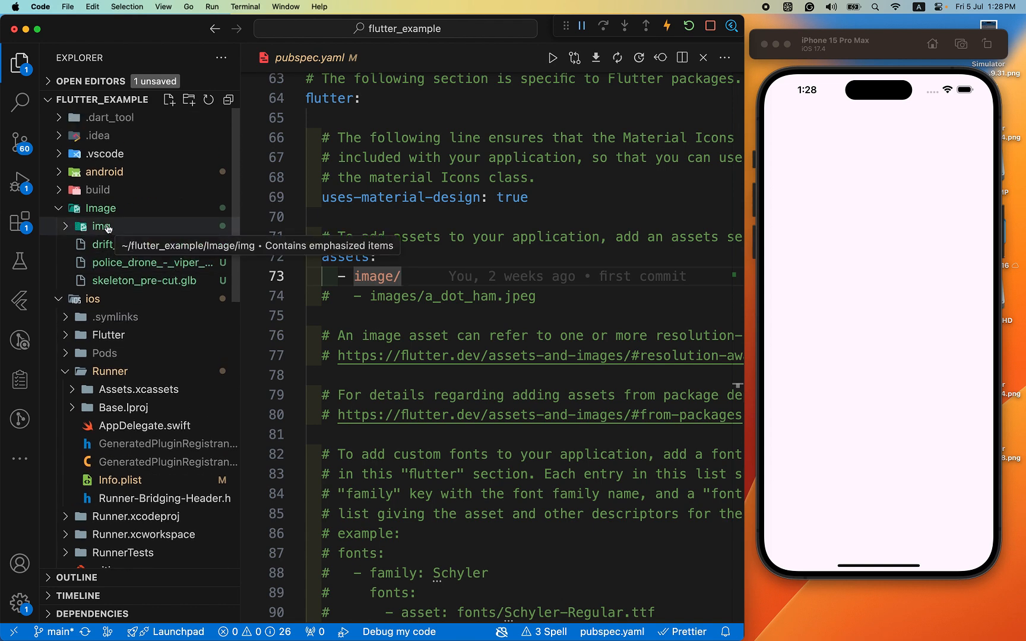
{"action": "mouse_move", "coordinate": [118, 255]}
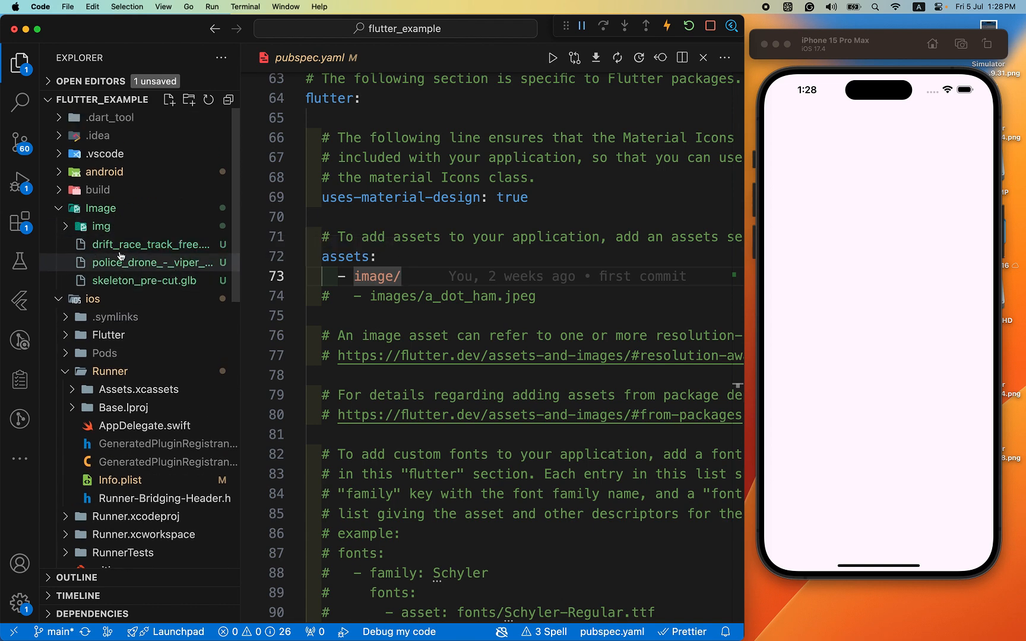
{"action": "mouse_move", "coordinate": [137, 281]}
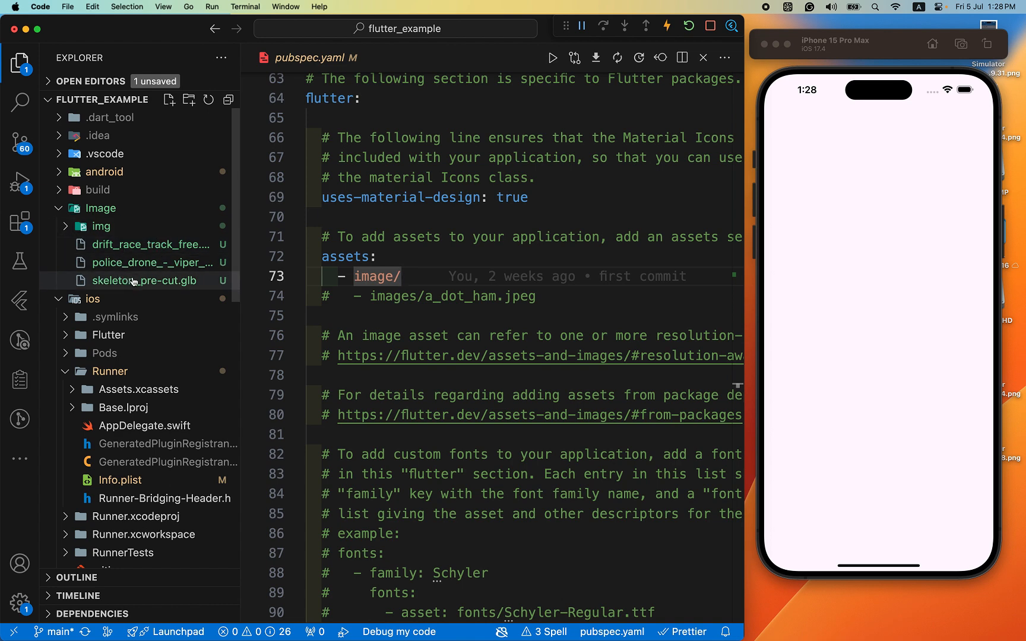
{"action": "mouse_move", "coordinate": [136, 281]}
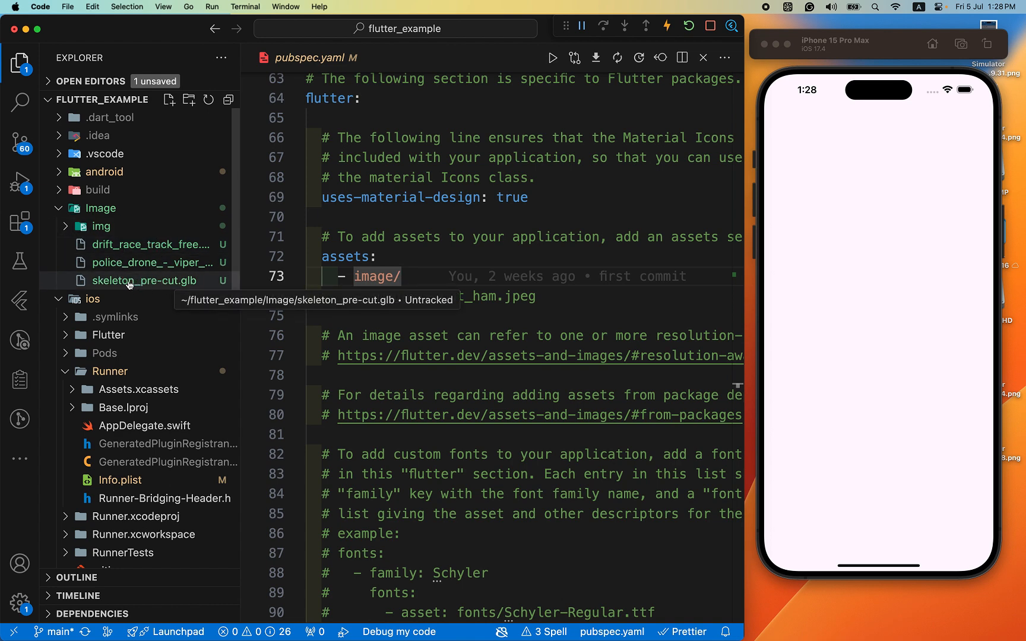
{"action": "mouse_move", "coordinate": [181, 287]}
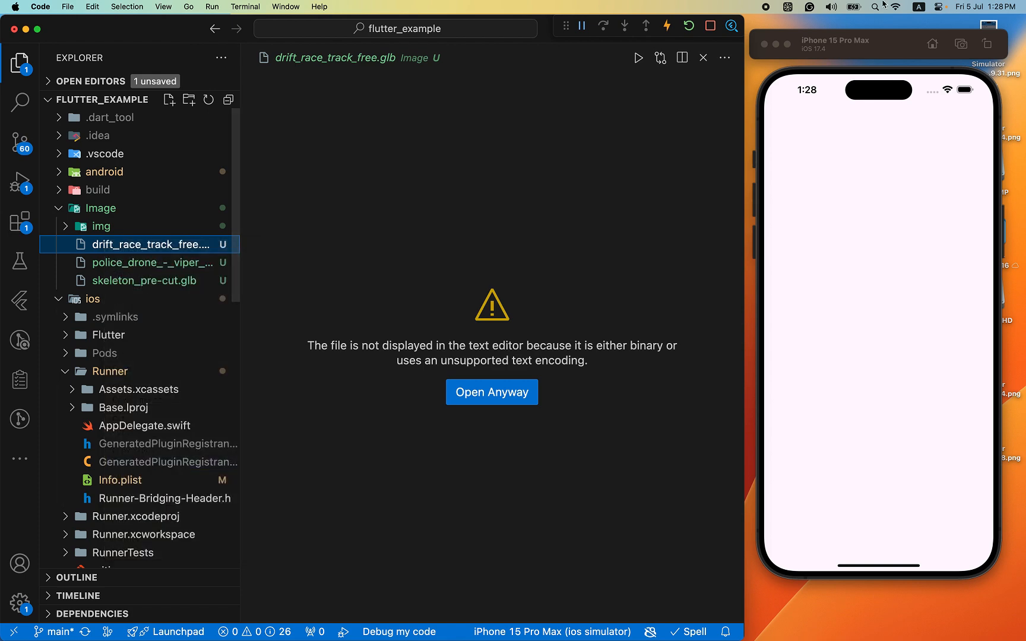
Point ModelViewer src to image/drift_race_track_free.glb with lowercase 'image'.
{"action": "left_click", "coordinate": [139, 356]}
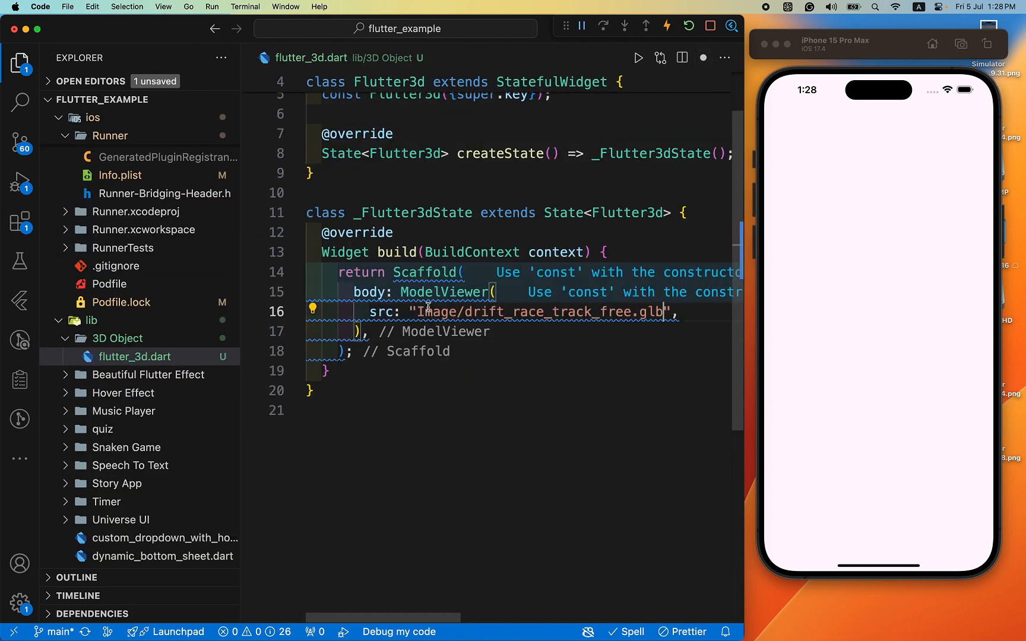
{"action": "left_click", "coordinate": [19, 64]}
{"action": "type", "text": "i"}
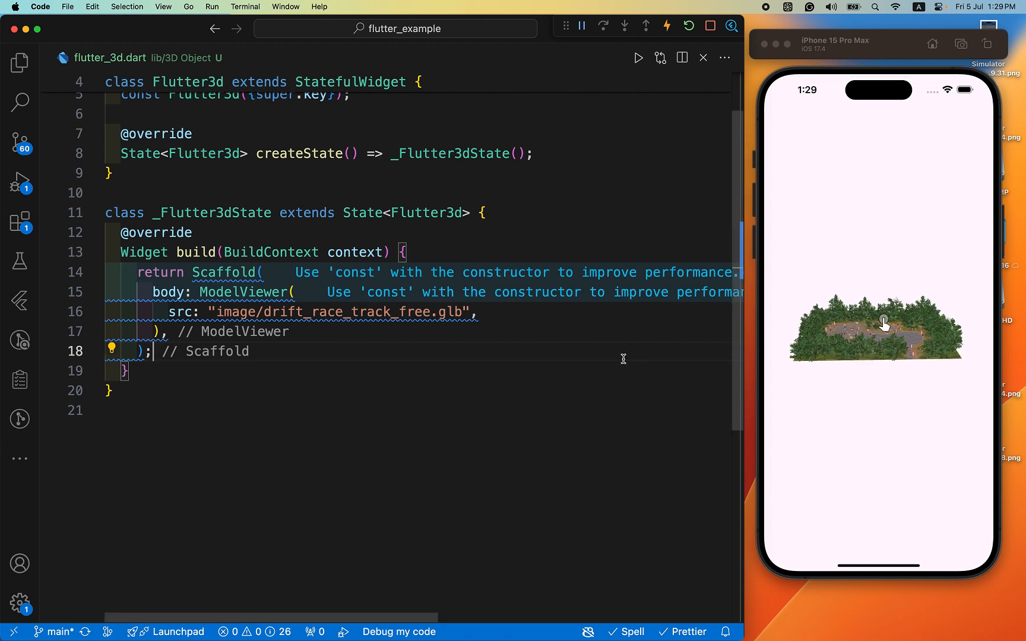
Add autoRotate: true under src in ModelViewer and save.
{"action": "type", "text": "a"}
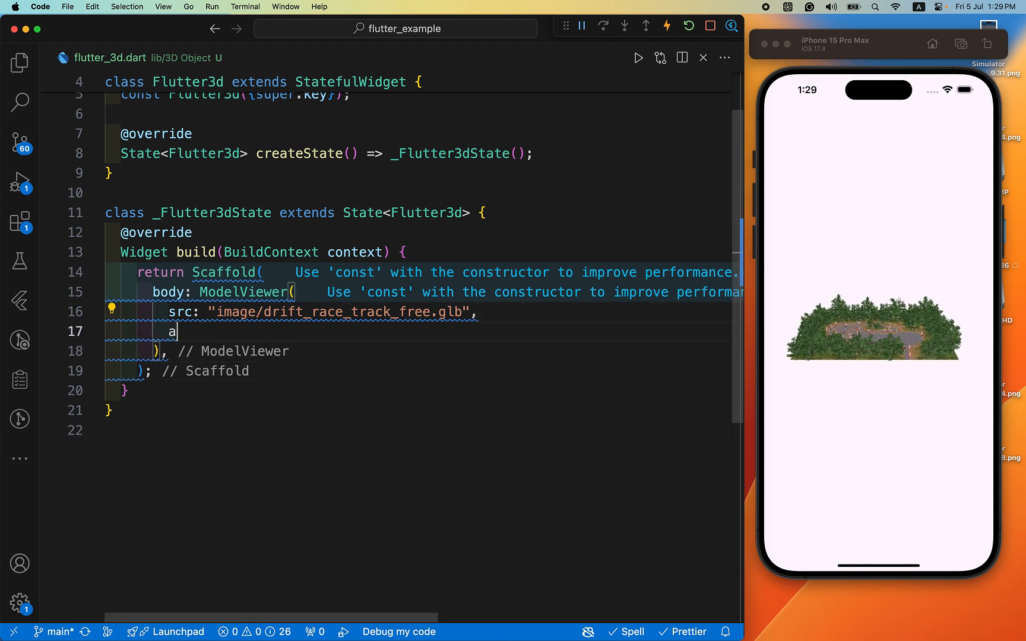
{"action": "type", "text": "ate: on,"}
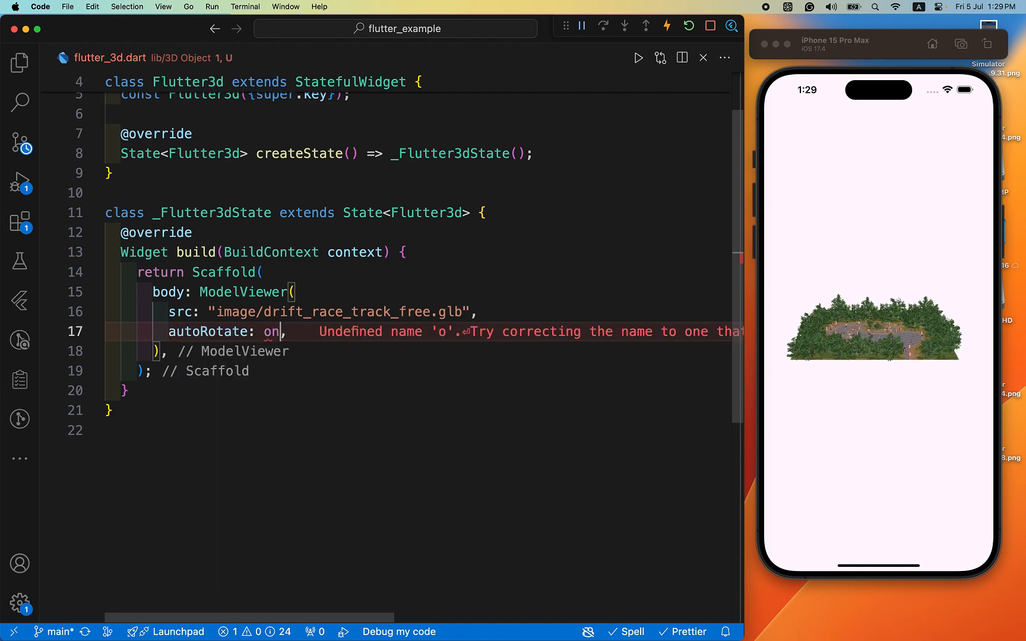
{"action": "type", "text": "true"}
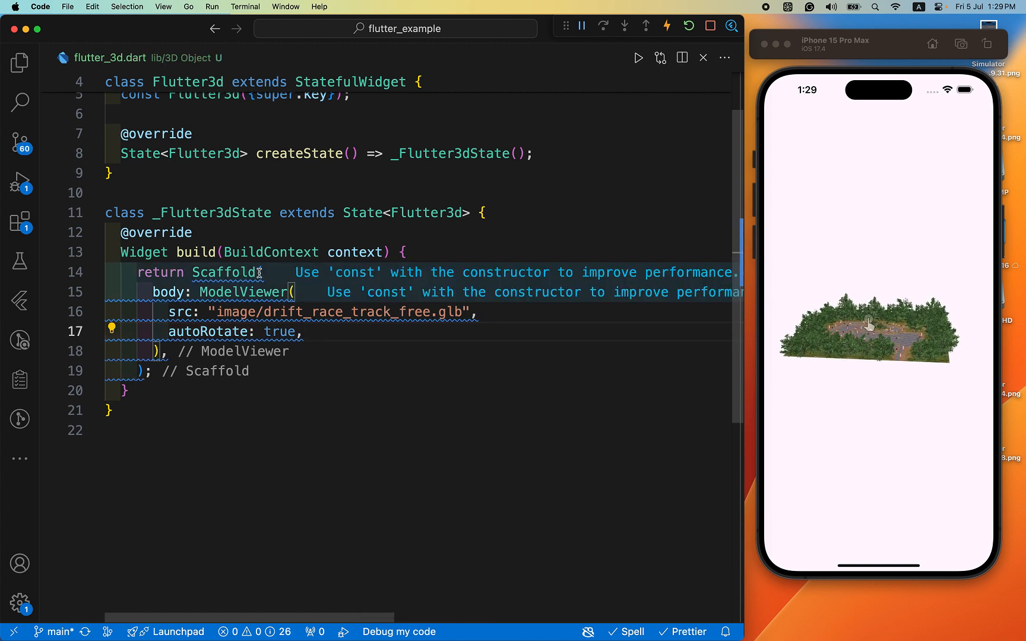
Give the Scaffold backgroundColor Colors.blue[100] and save to hot reload.
{"action": "type", "text": "bac"}
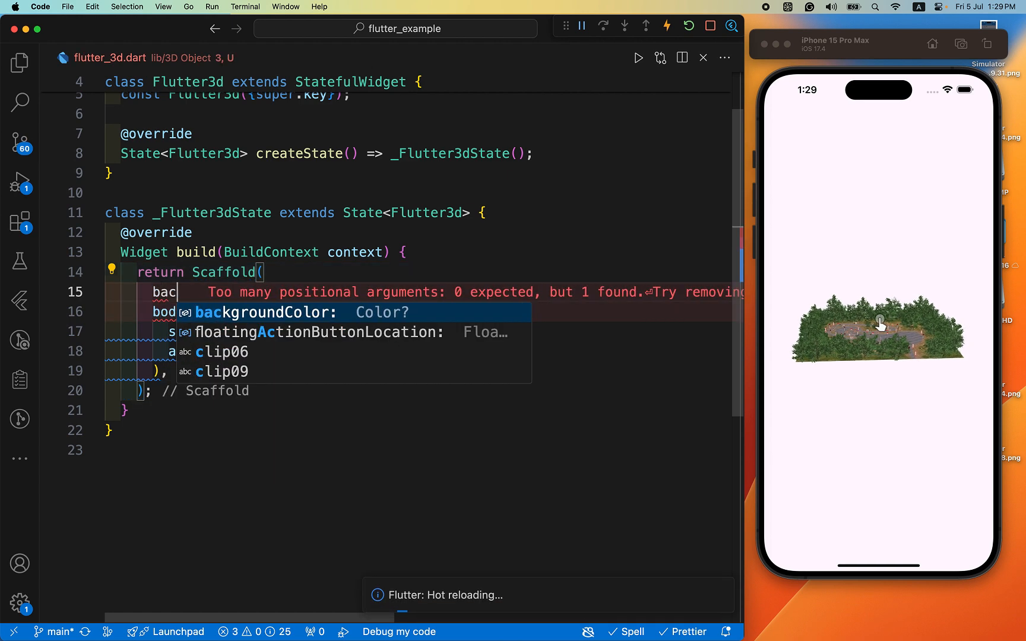
{"action": "key", "text": "Backspace"}
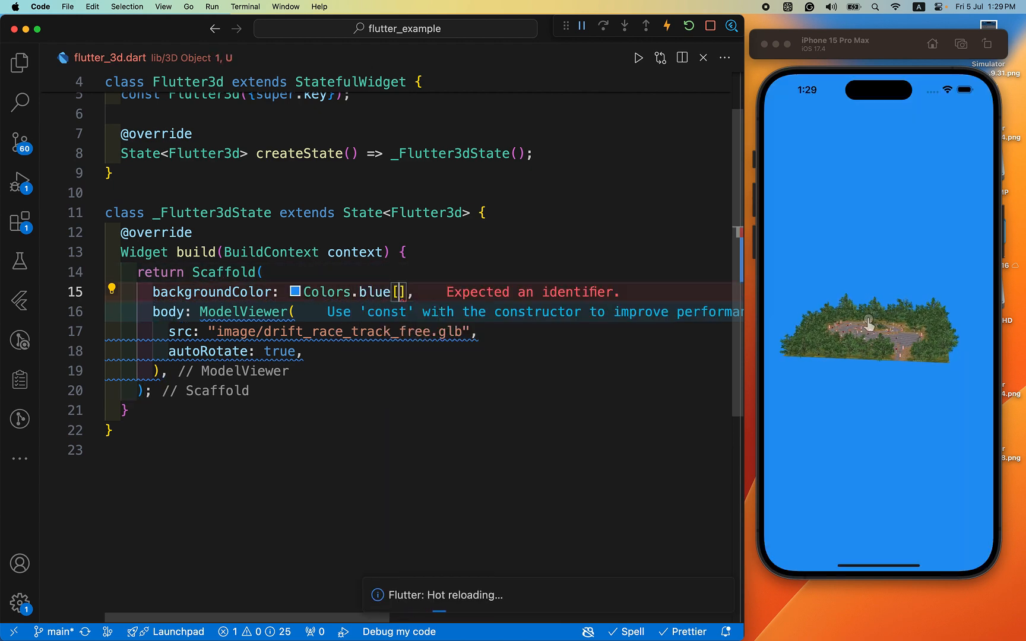
{"action": "type", "text": "100"}
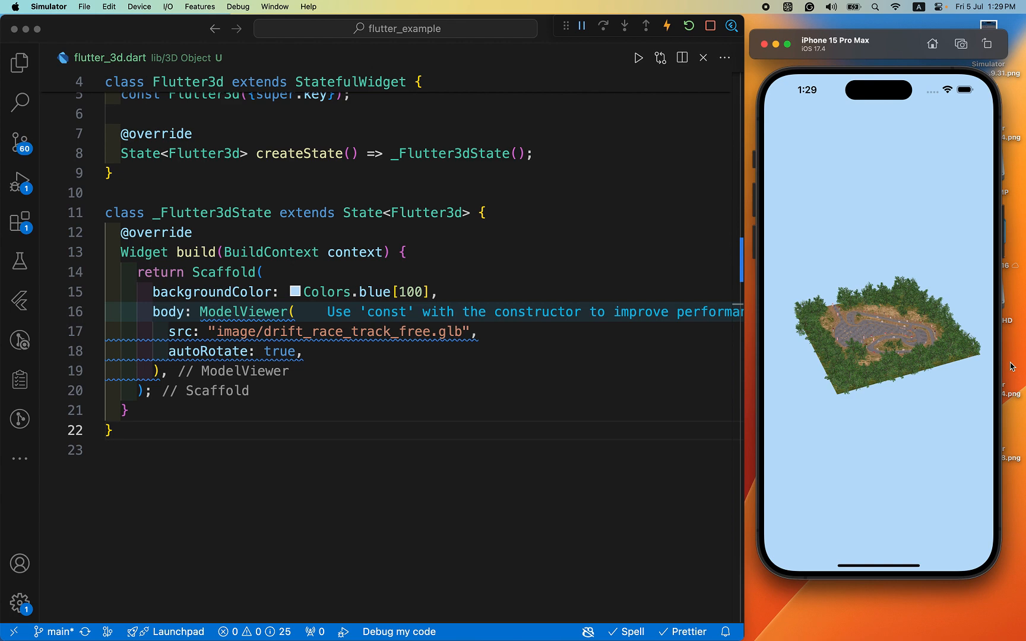
{"action": "mouse_move", "coordinate": [891, 343]}
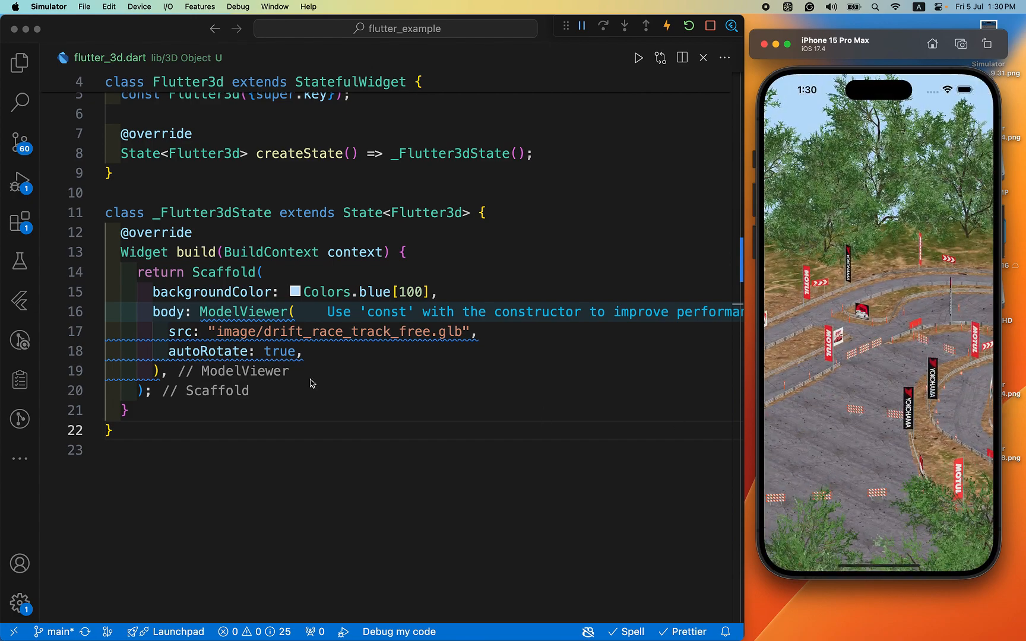
Copy the police_drone_-_viper_zx07.glb path from Explorer and paste it into src.
{"action": "left_click", "coordinate": [20, 62]}
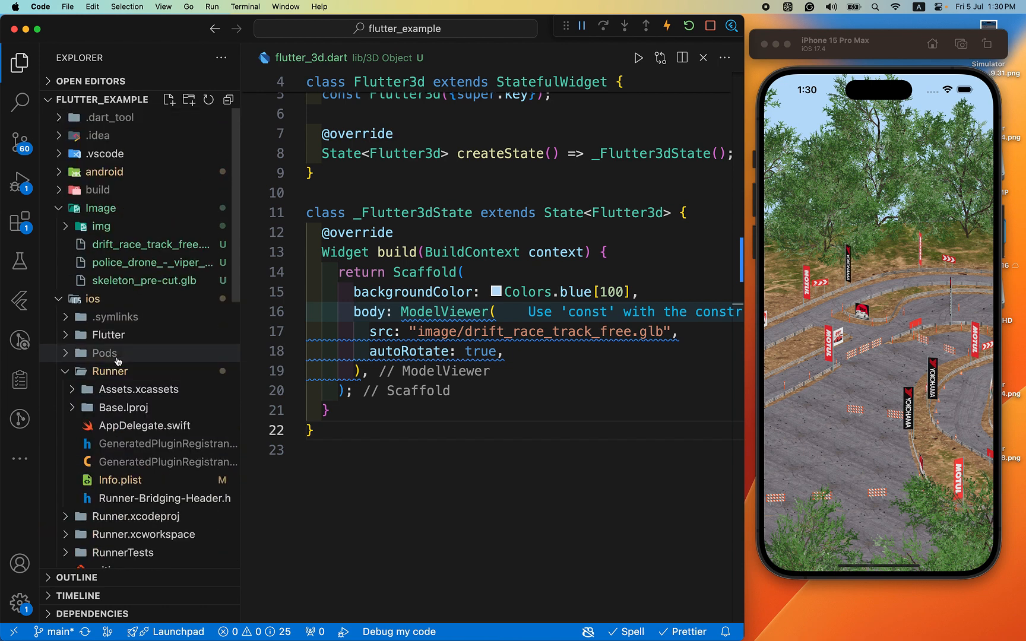
{"action": "left_click", "coordinate": [152, 261]}
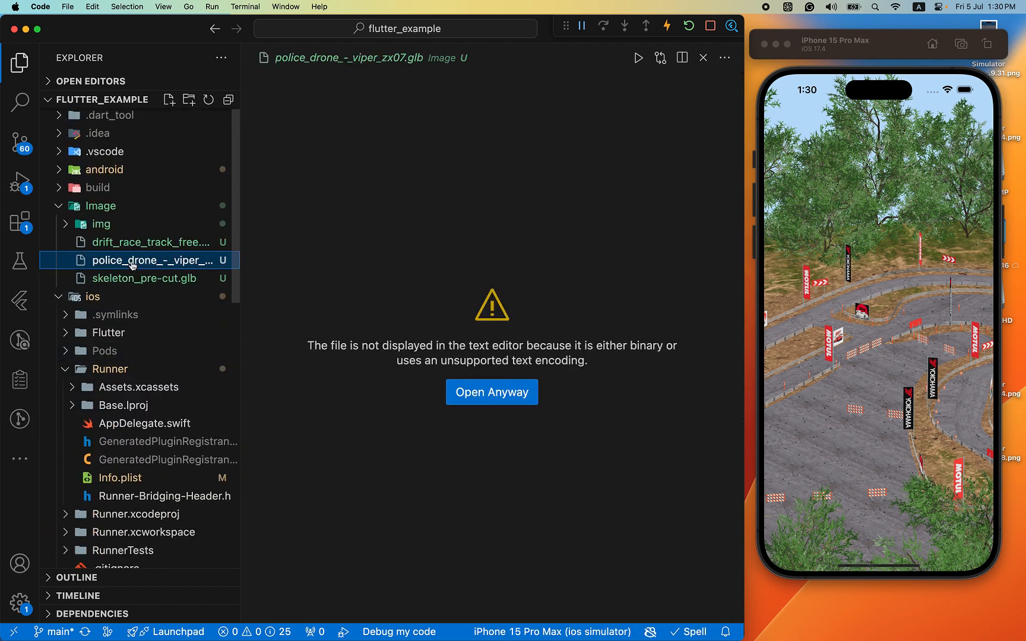
{"action": "right_click", "coordinate": [152, 261]}
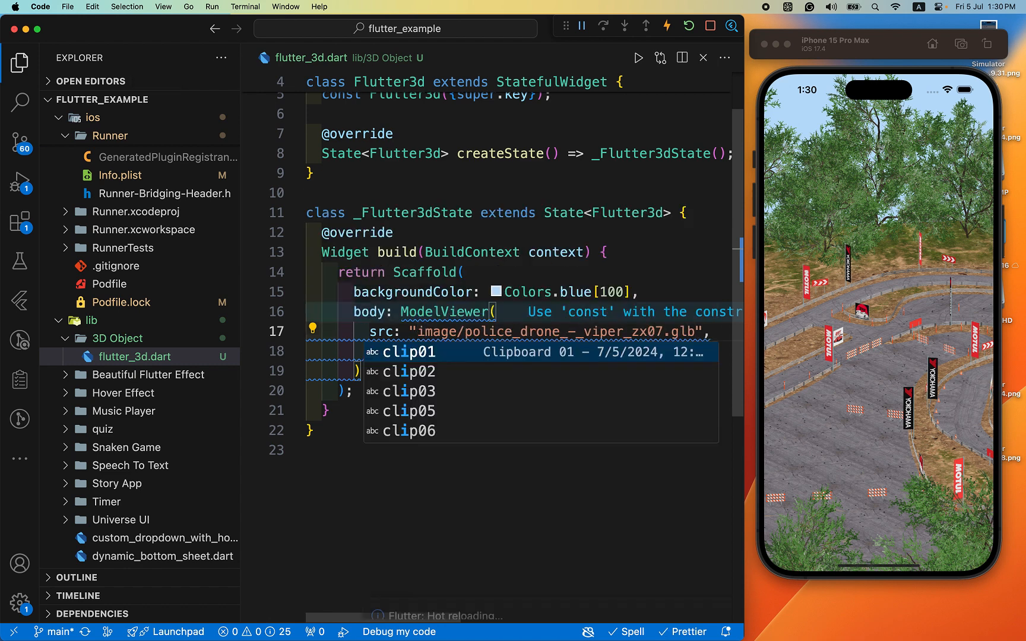
{"action": "mouse_move", "coordinate": [20, 63]}
{"action": "type", "text": "autoRotate: true,"}
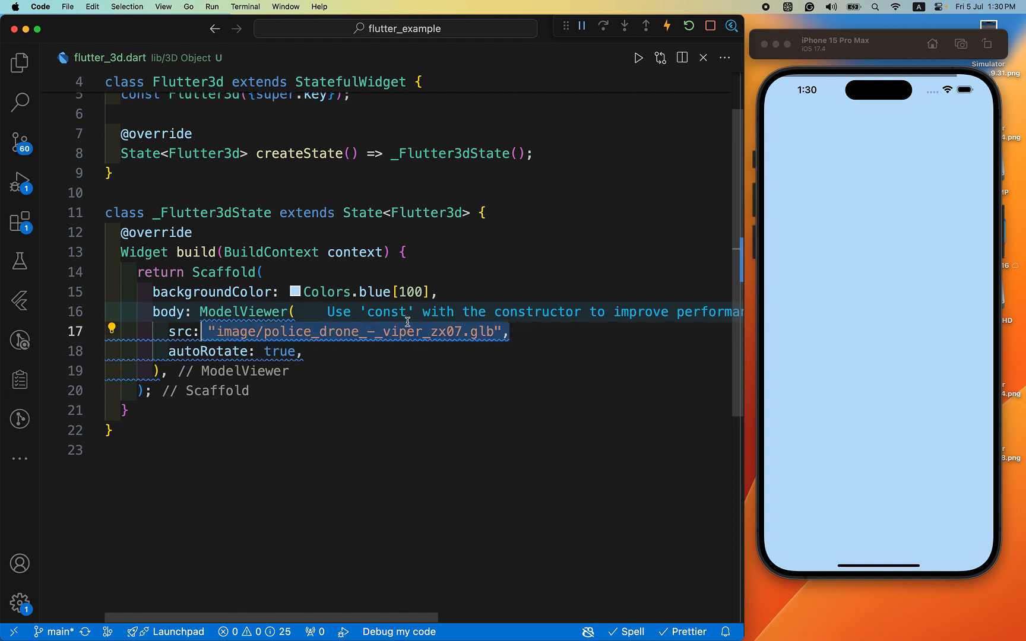
{"action": "left_click", "coordinate": [530, 333]}
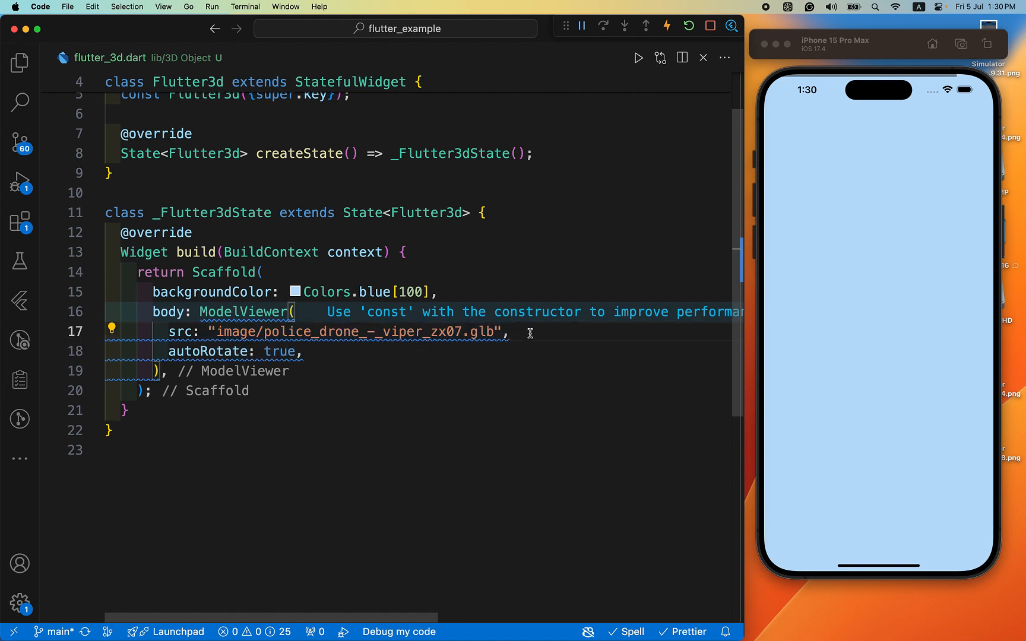